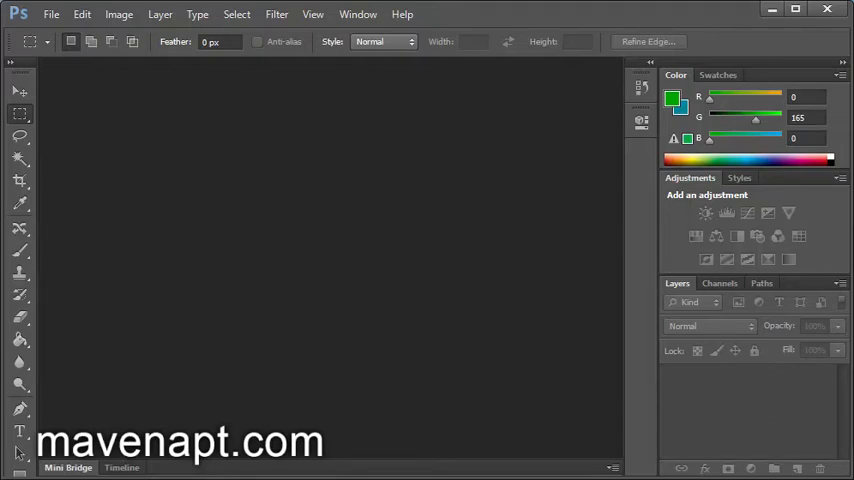
mouse_move(32, 106)
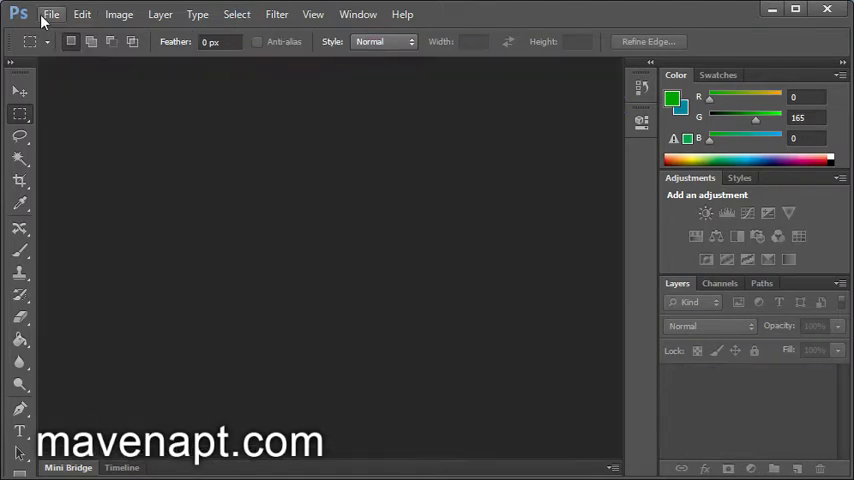
Start a new document from the File menu with values 12 and 720, then cancel without creating it
click(54, 14)
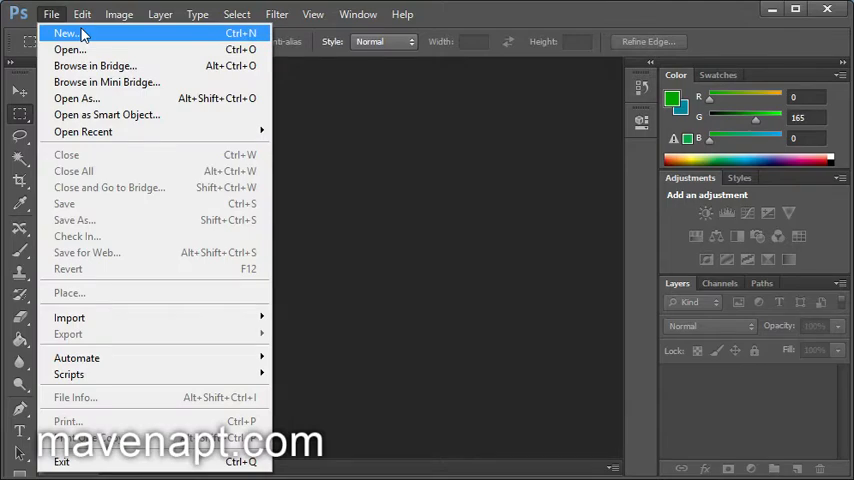
mouse_move(58, 22)
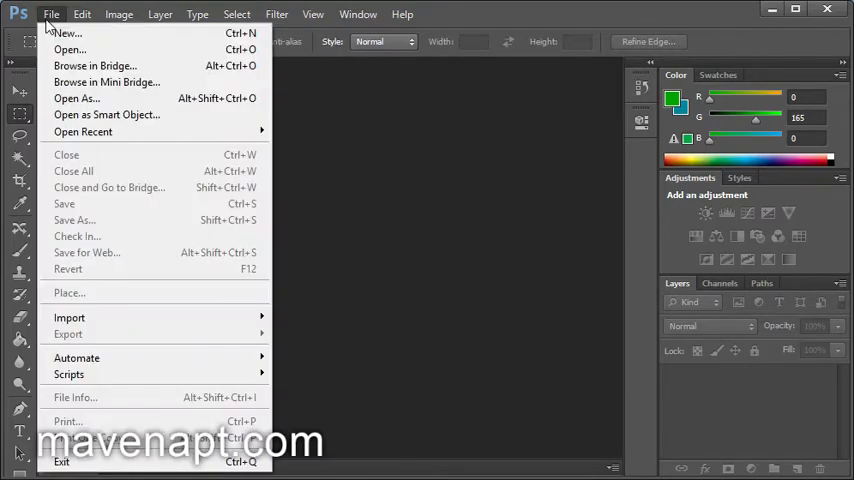
click(58, 38)
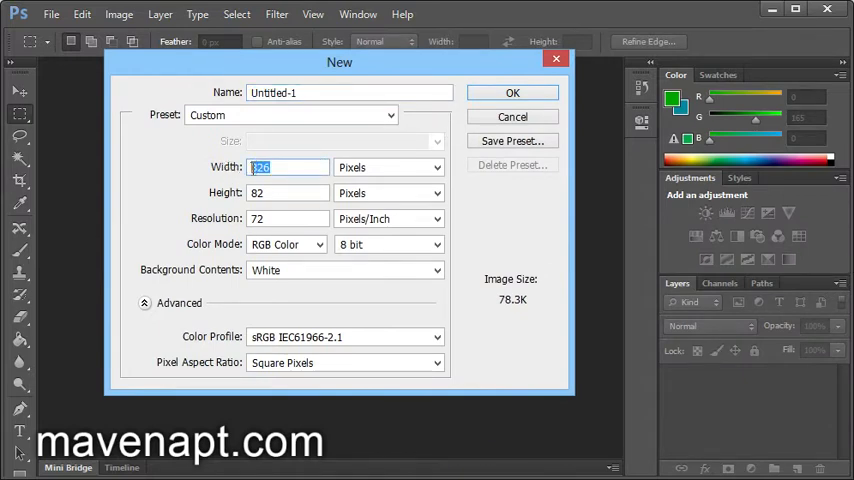
text(1280)
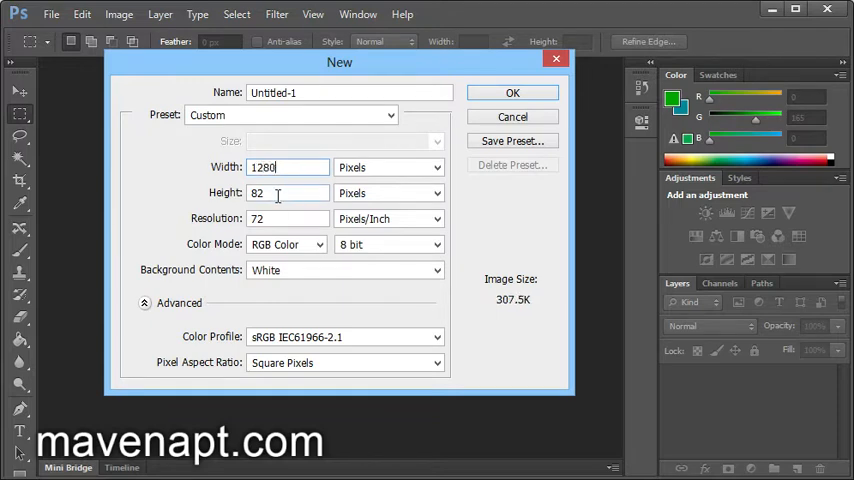
text(720)
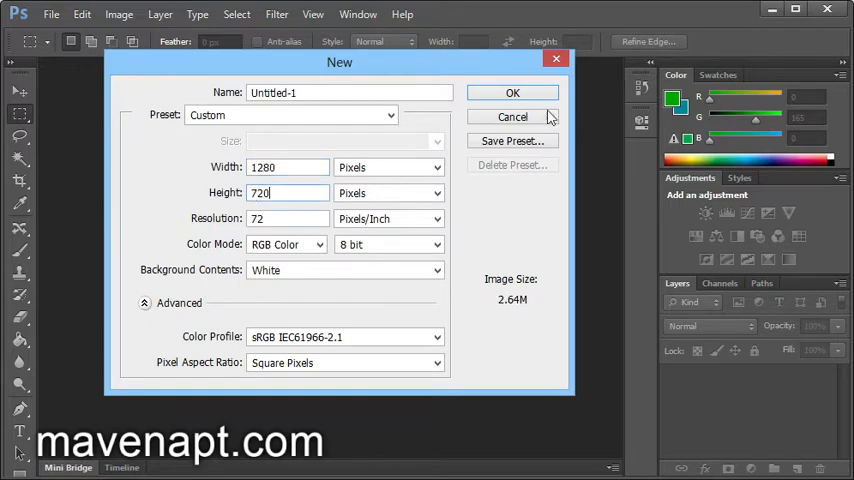
click(512, 92)
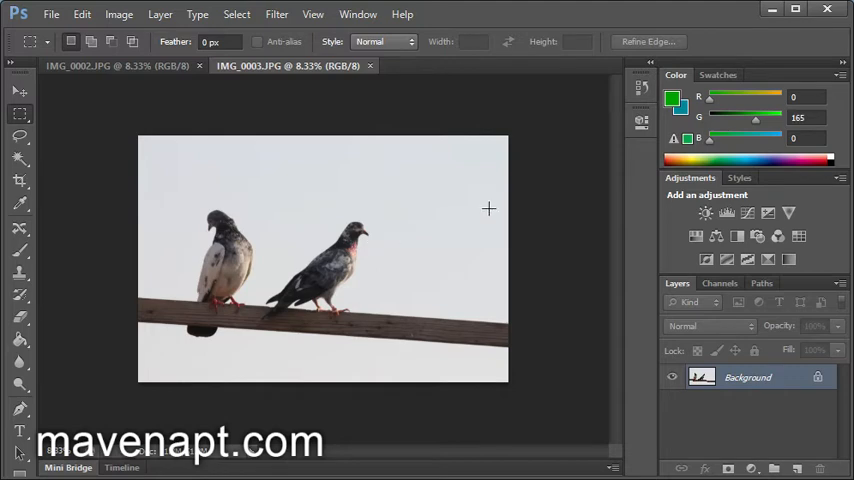
mouse_move(330, 276)
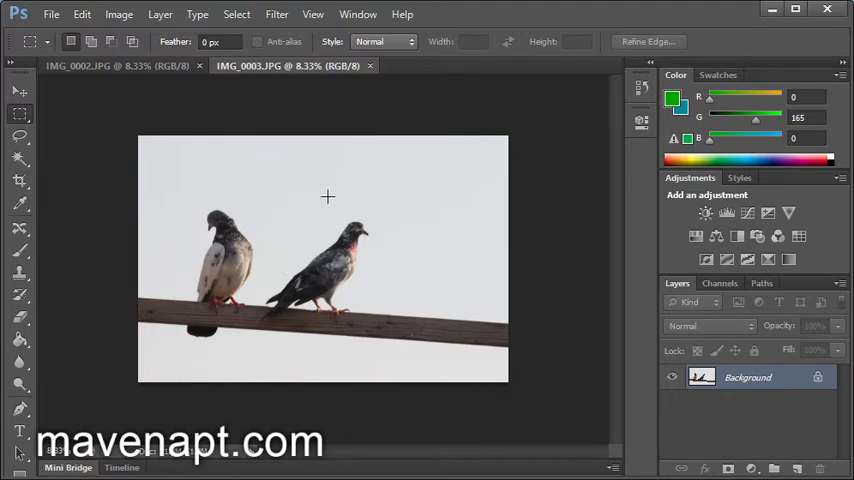
mouse_move(338, 220)
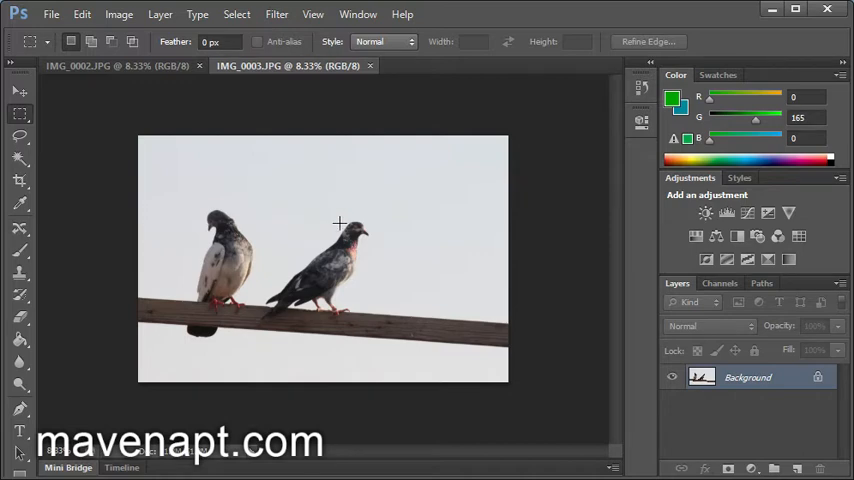
mouse_move(418, 208)
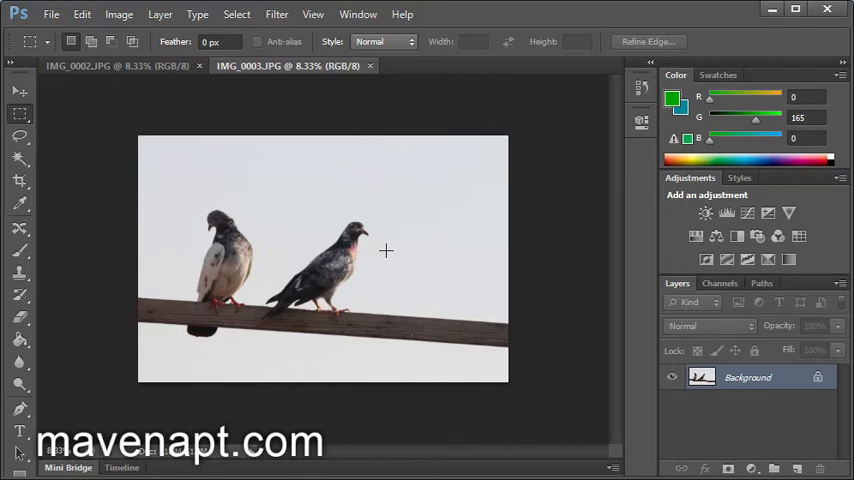
mouse_move(282, 204)
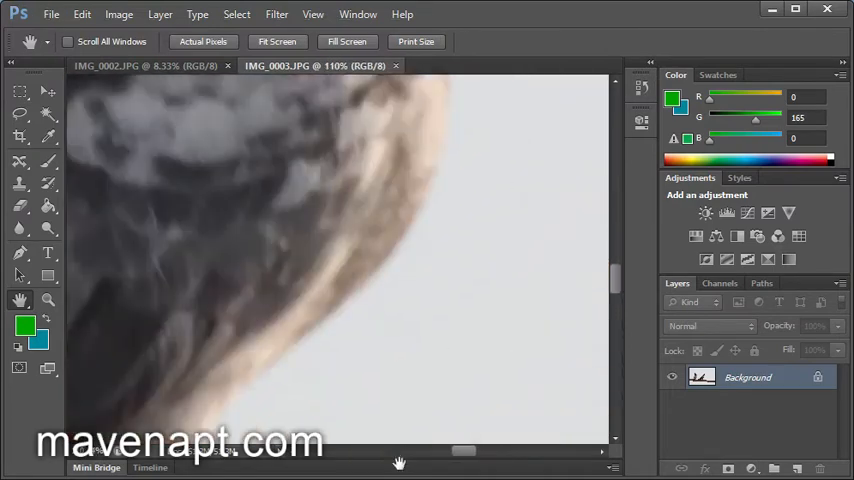
drag(398, 462, 188, 246)
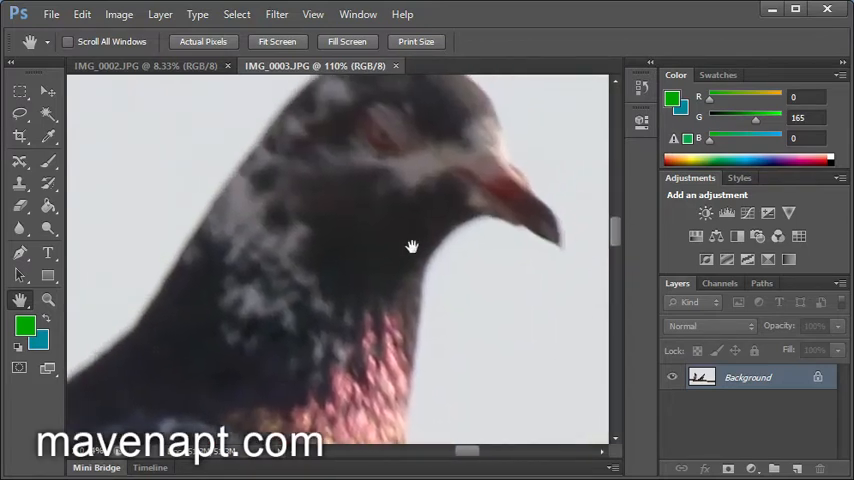
drag(412, 246, 252, 392)
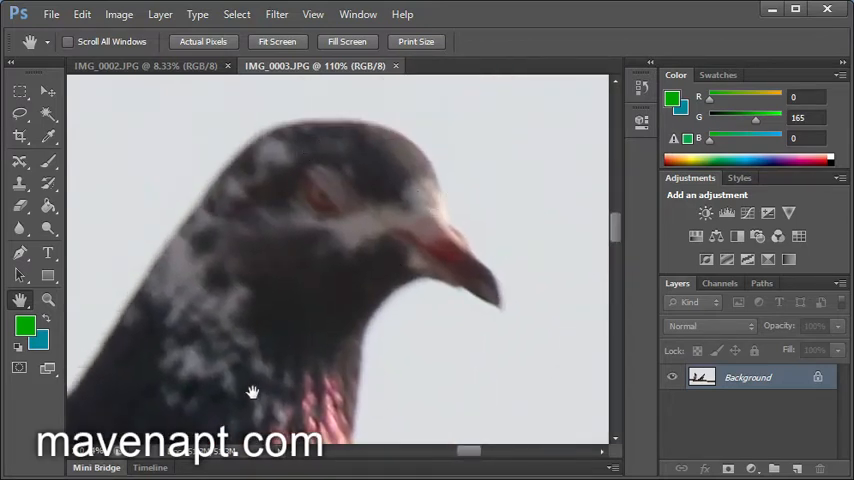
drag(252, 392, 466, 408)
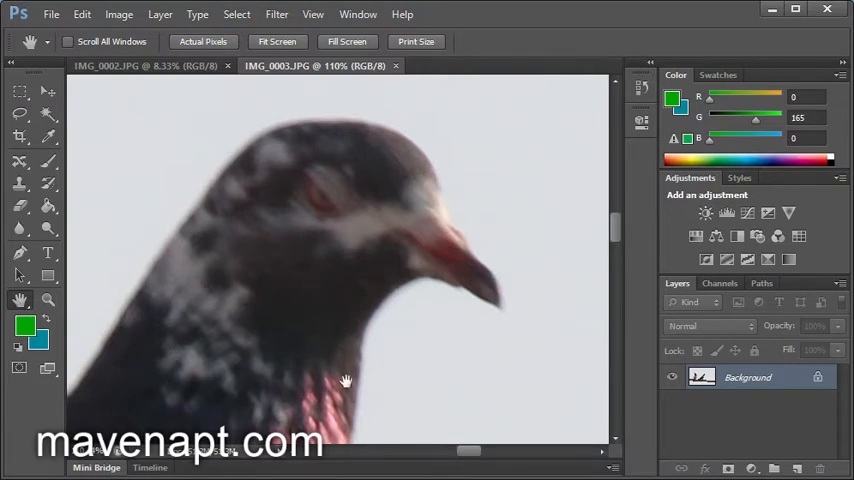
drag(344, 380, 376, 232)
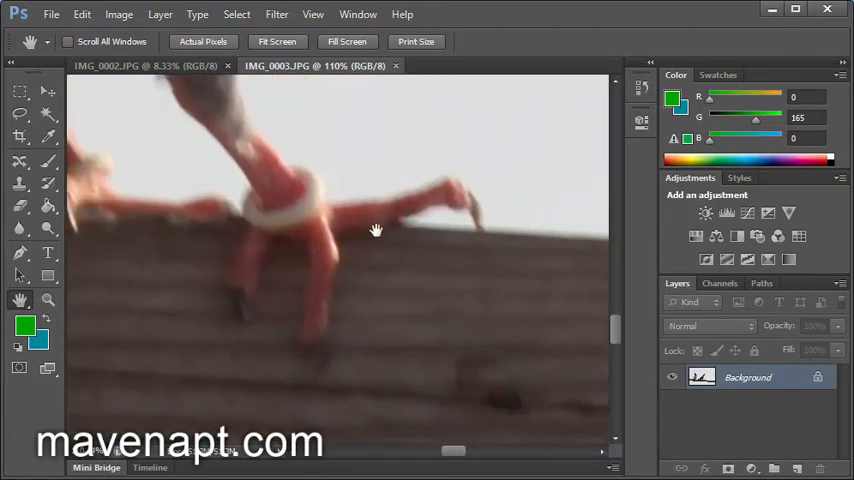
drag(376, 232, 388, 204)
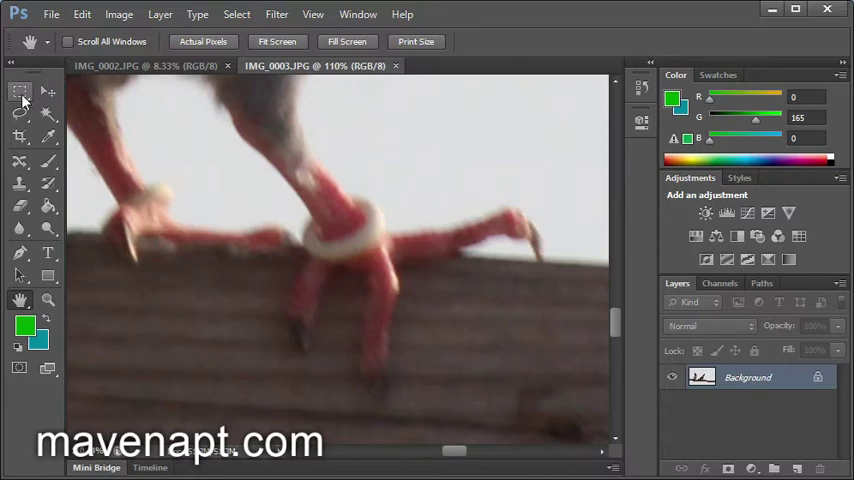
click(18, 92)
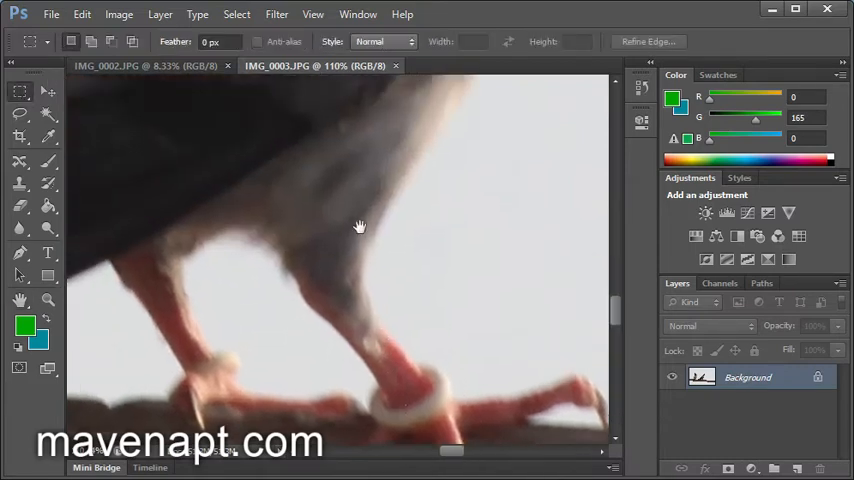
drag(360, 228, 484, 308)
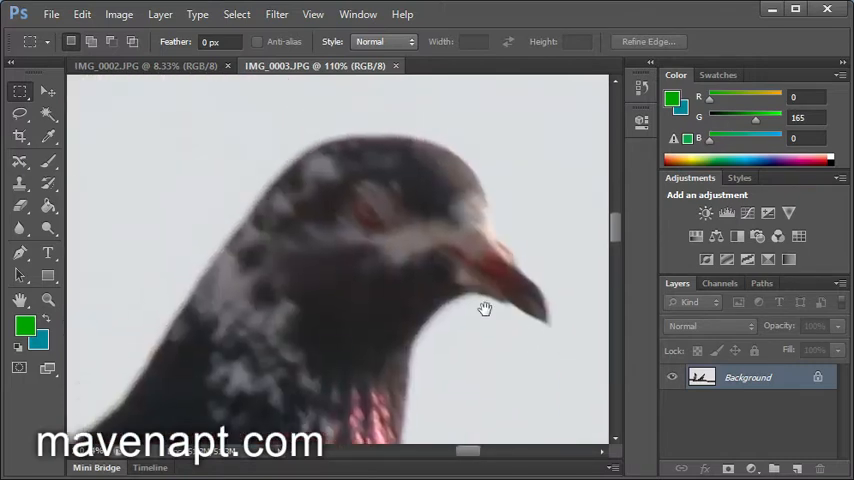
drag(484, 308, 368, 238)
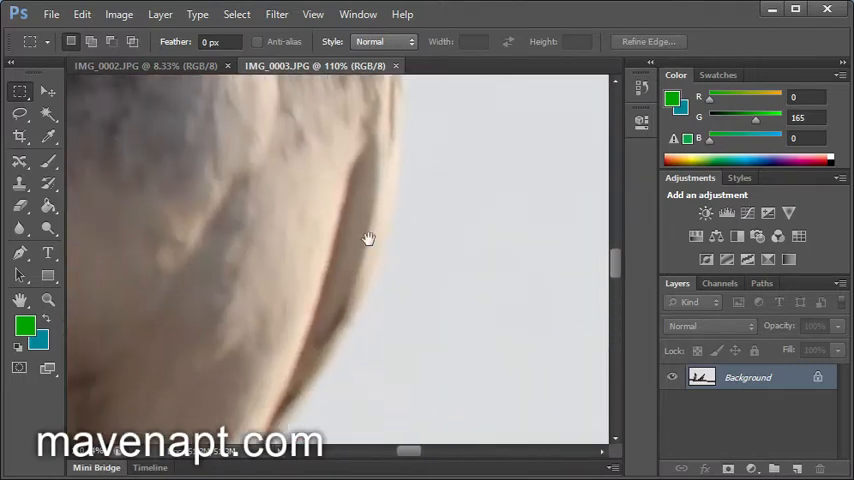
drag(368, 238, 458, 288)
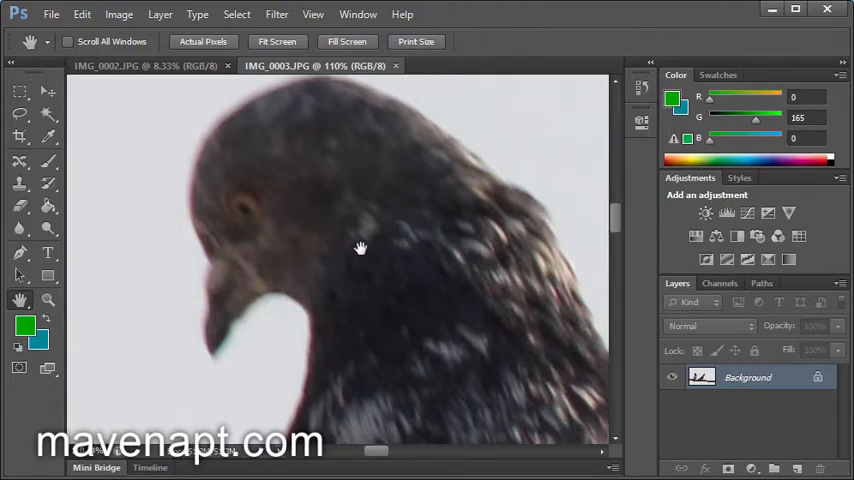
mouse_move(72, 324)
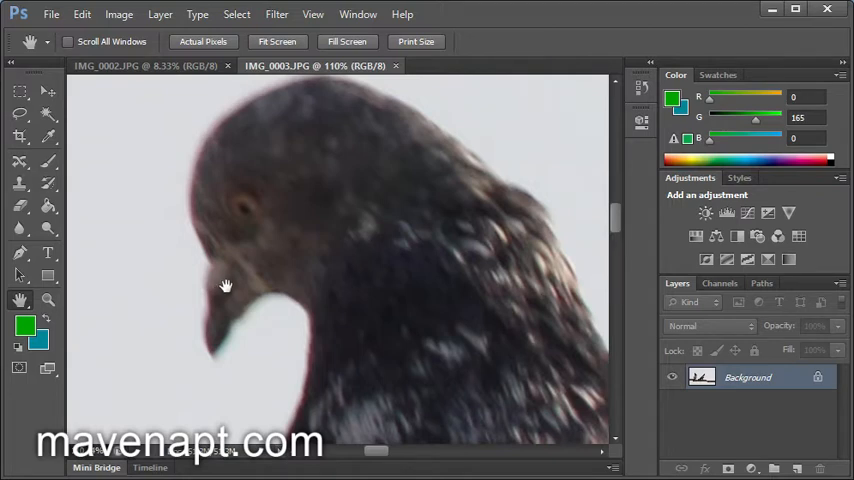
mouse_move(48, 300)
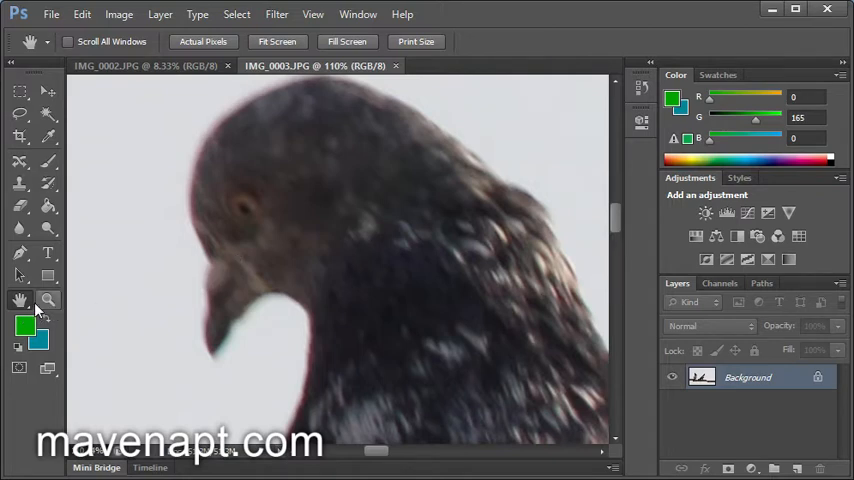
mouse_move(248, 262)
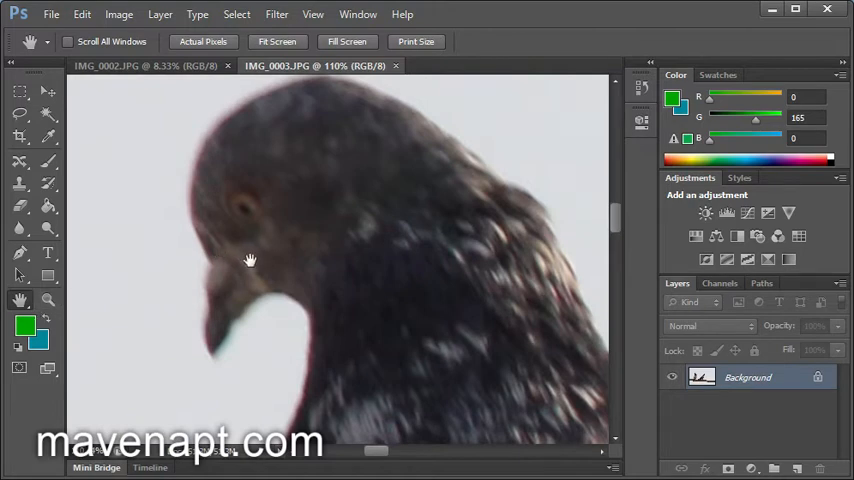
drag(252, 260, 364, 376)
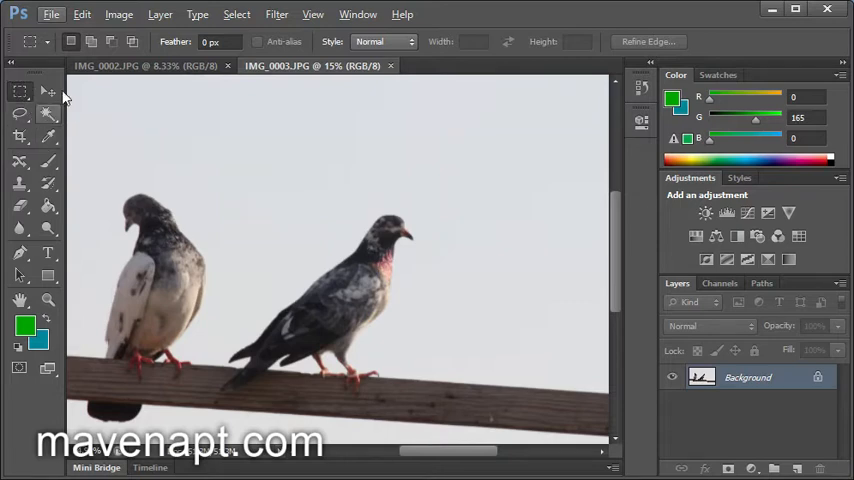
mouse_move(42, 100)
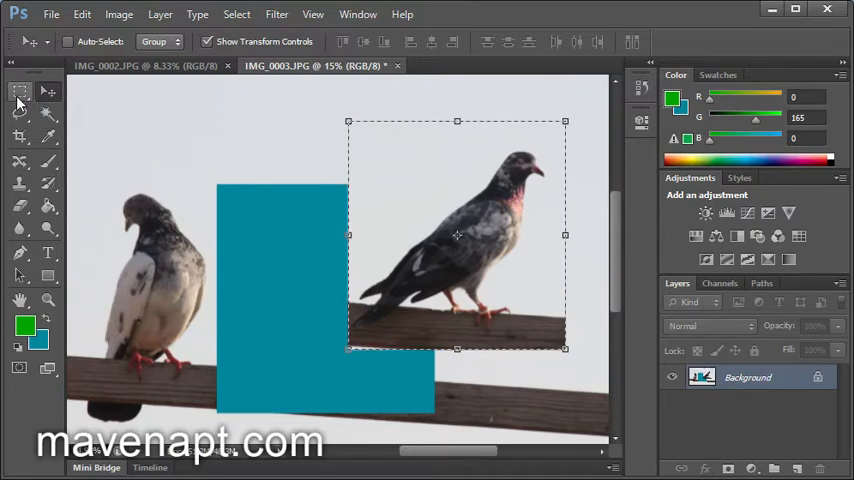
Switch to the Rectangular Marquee to select the block around the right pigeon
click(20, 104)
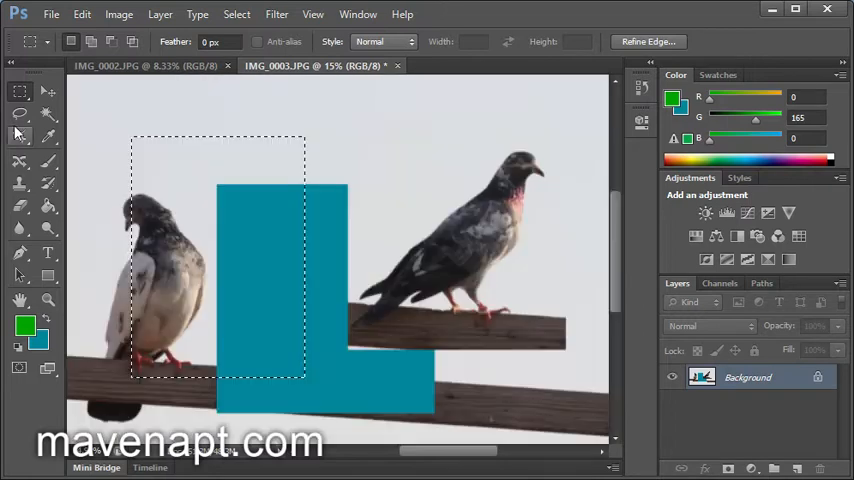
Draw and close a freehand Lasso loop spanning parts of both pigeons
click(18, 112)
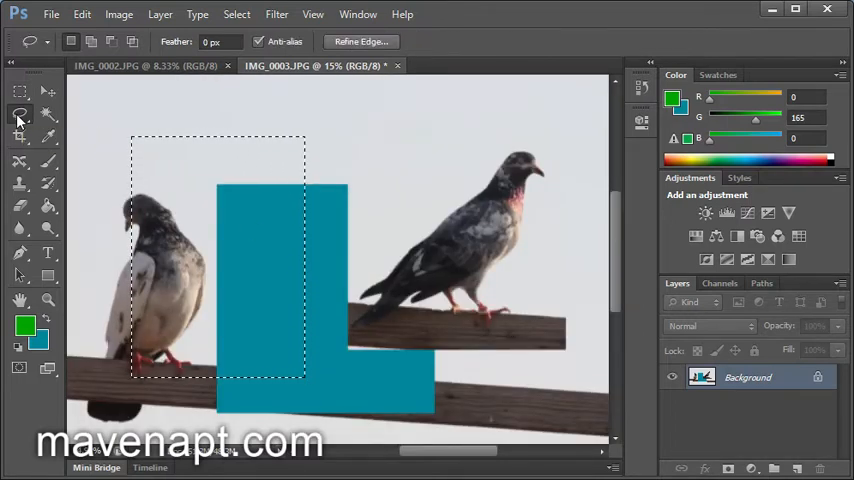
mouse_move(18, 118)
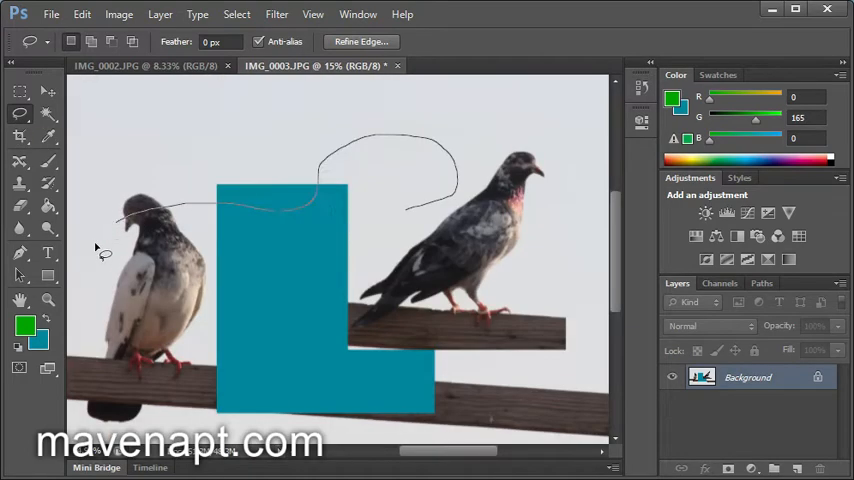
click(428, 212)
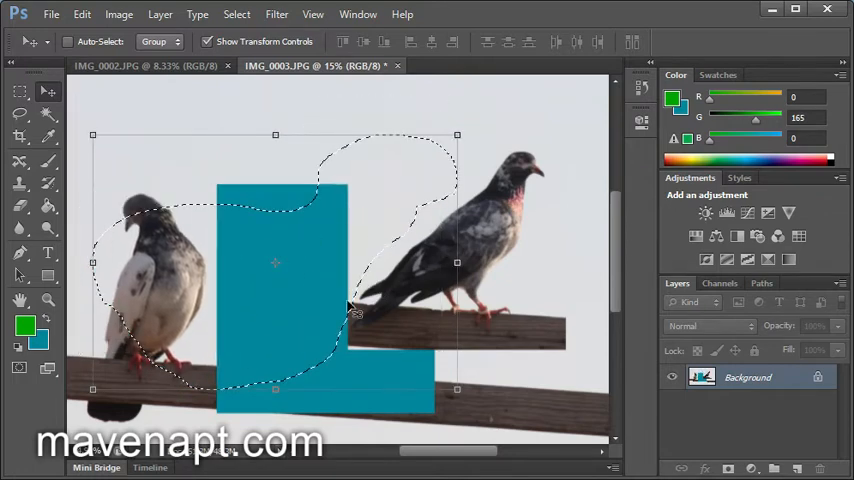
mouse_move(328, 338)
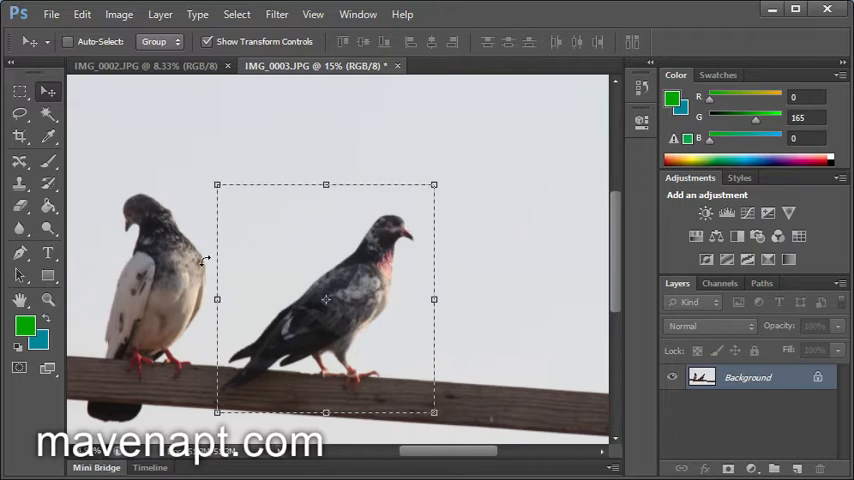
Deselect everything and return to the Rectangular Marquee tool
click(48, 92)
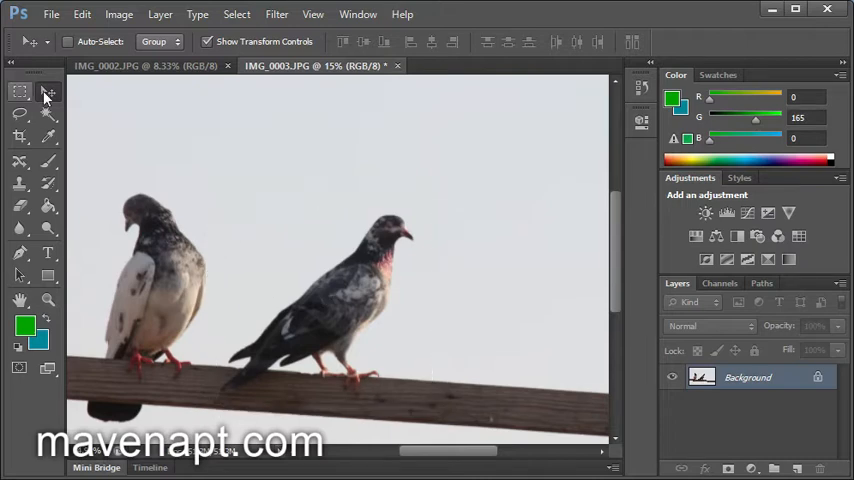
drag(218, 182, 434, 418)
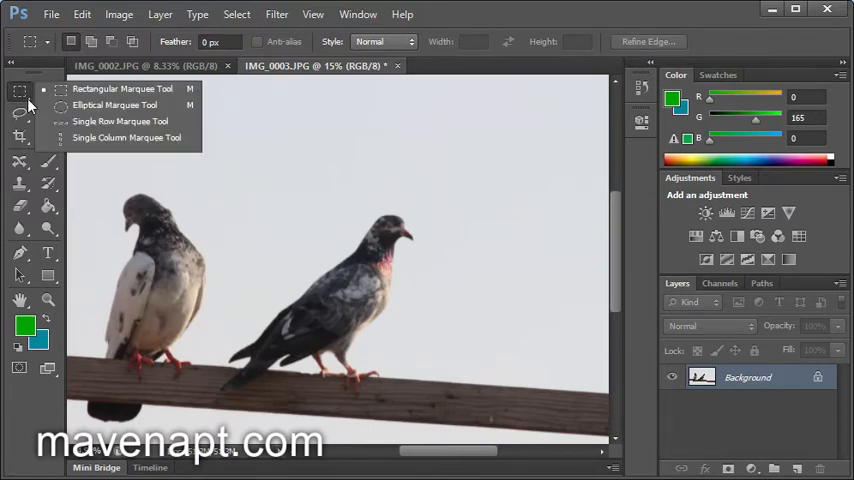
click(20, 94)
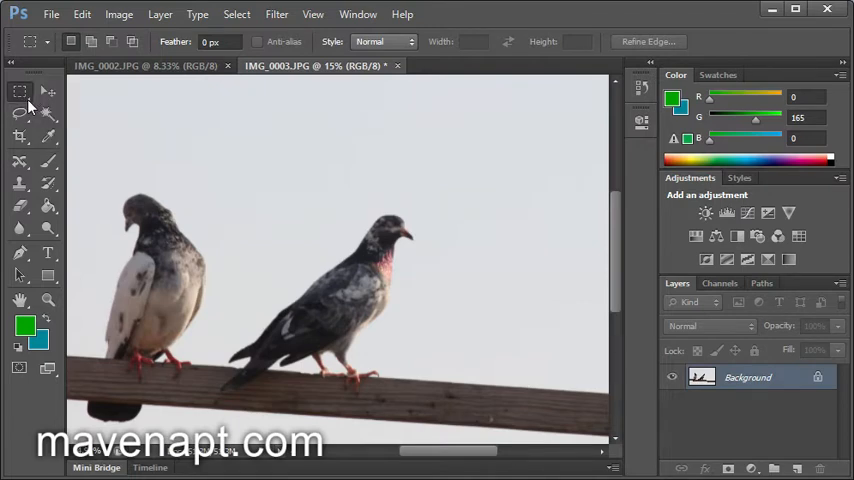
mouse_move(32, 102)
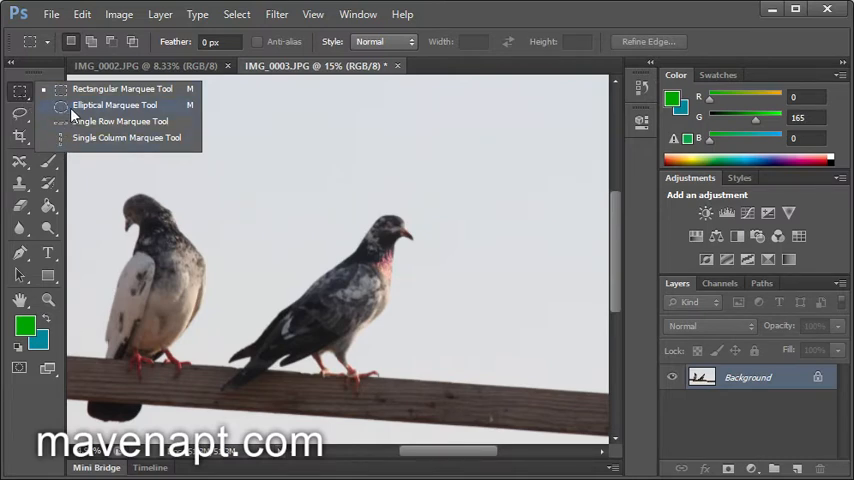
mouse_move(56, 122)
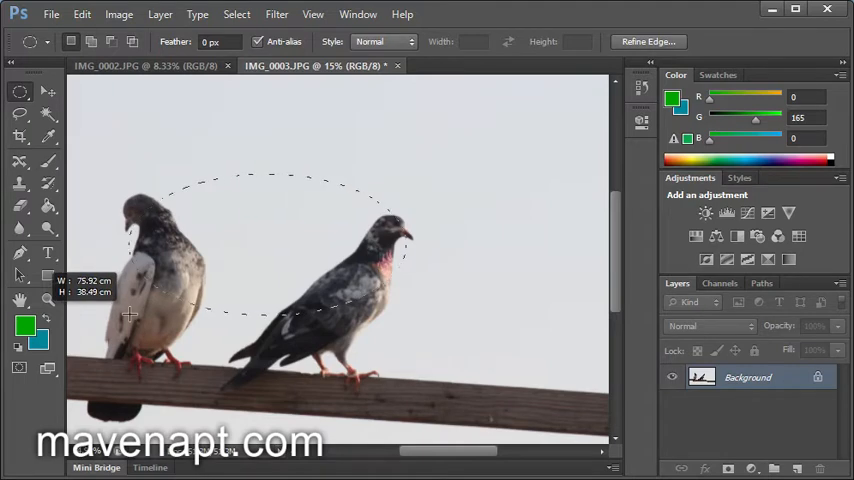
Drag an elliptical marquee selection arching over the pigeons' heads
drag(130, 312, 98, 388)
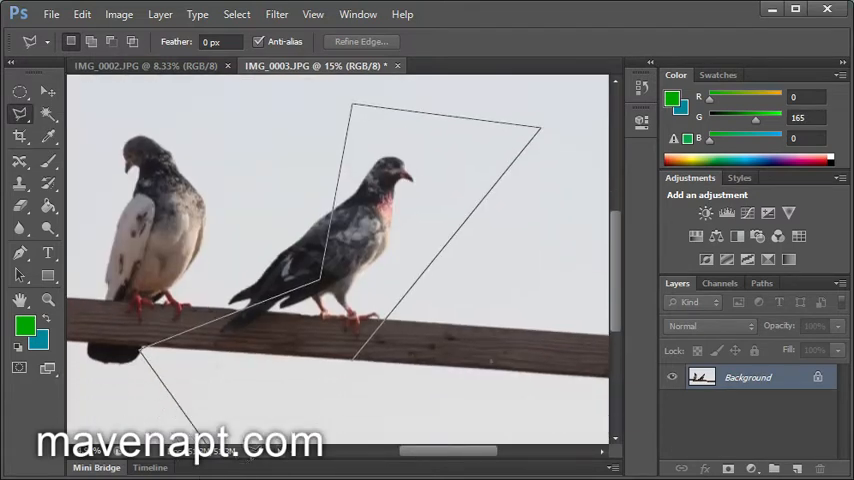
Close the Polygonal Lasso shape around the right pigeon and rail into a selection
click(340, 230)
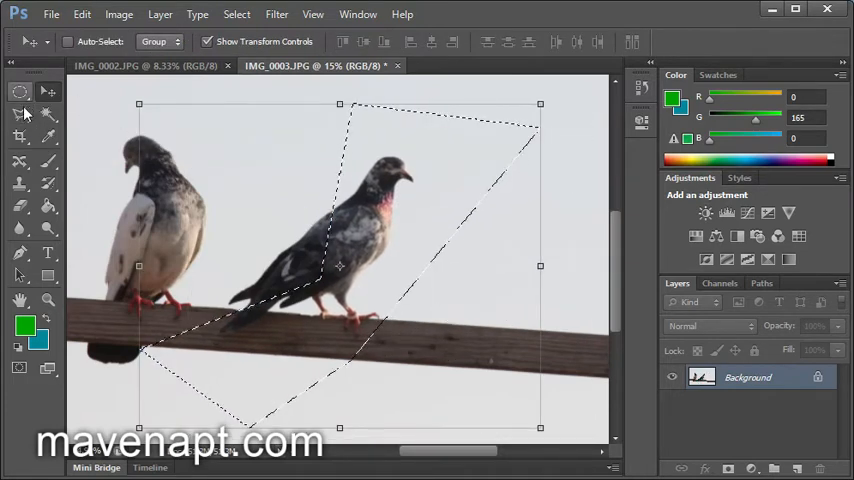
Choose the Magnetic Lasso from the flyout and finish tracing the left pigeon's edges
click(18, 120)
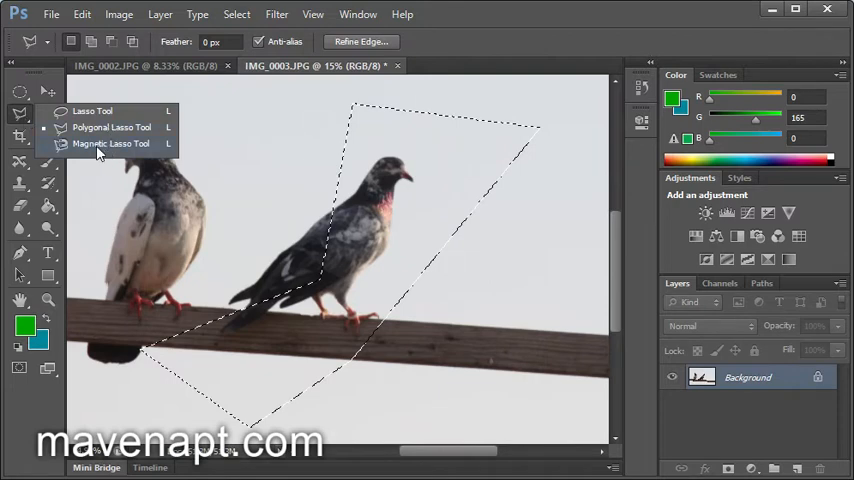
click(116, 152)
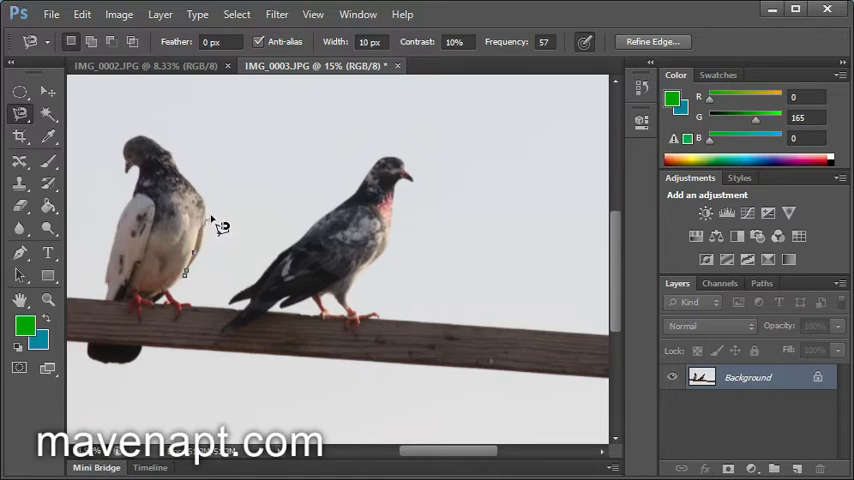
mouse_move(196, 186)
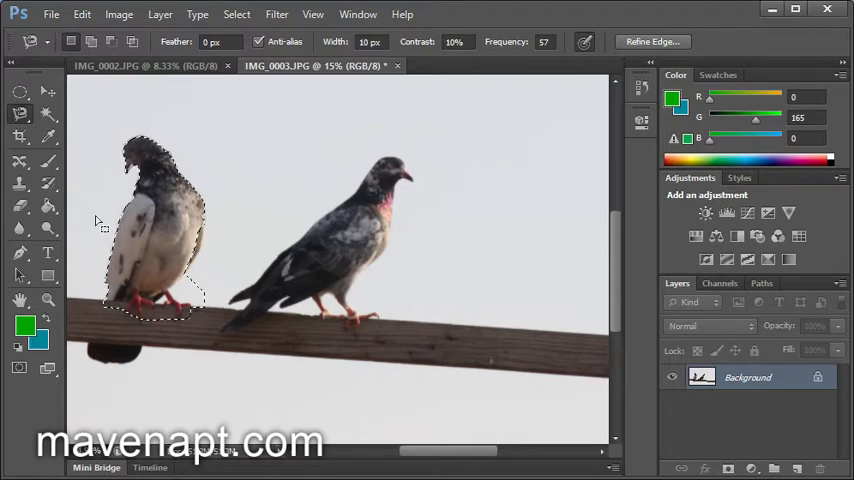
click(14, 100)
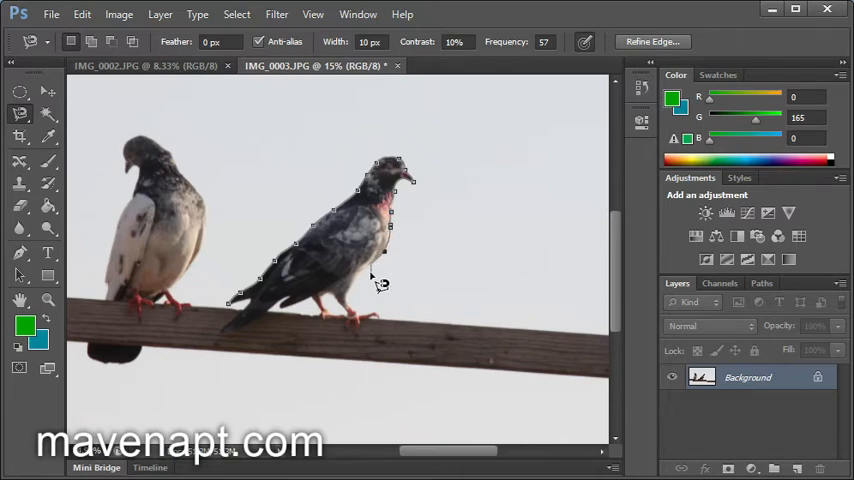
mouse_move(358, 320)
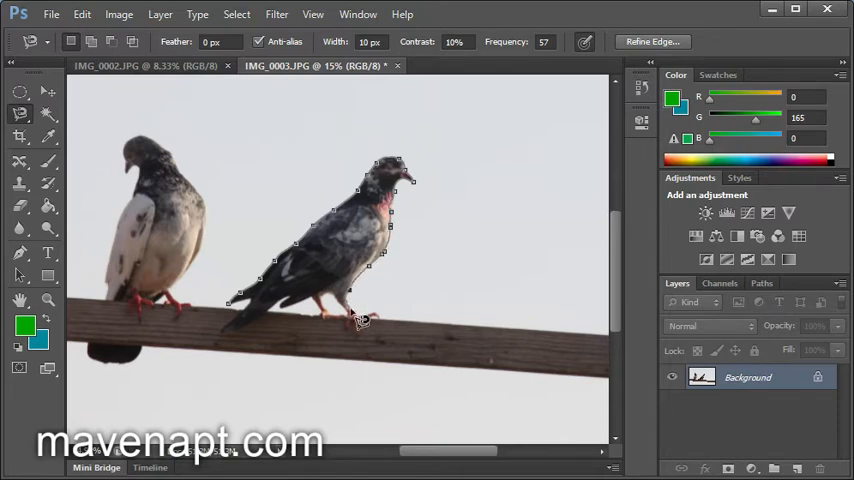
mouse_move(358, 332)
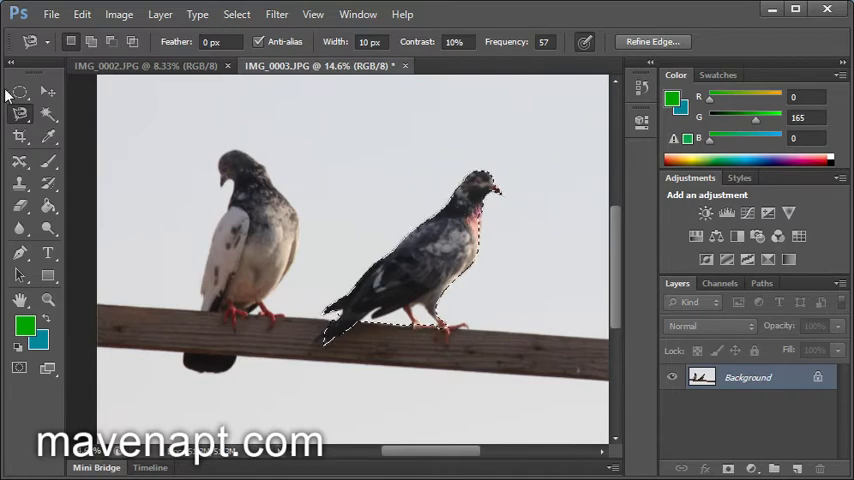
Pick the Rectangular Marquee from the marquee flyout to drop the traced selection
click(14, 96)
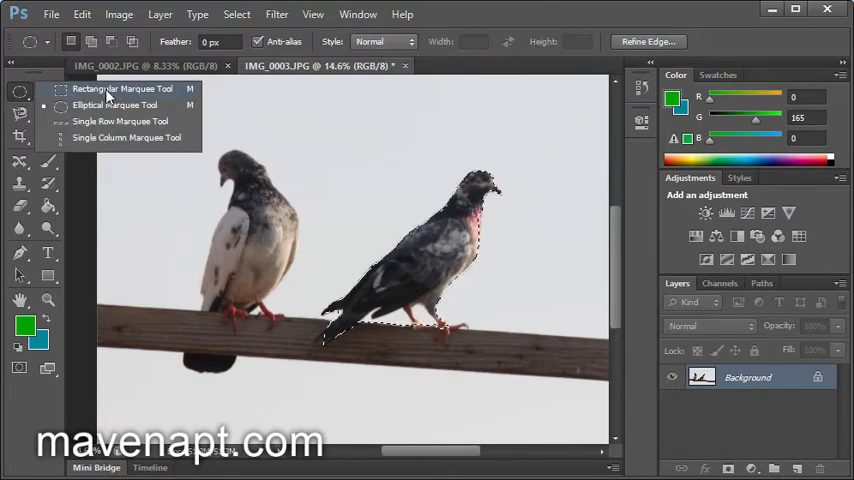
click(120, 90)
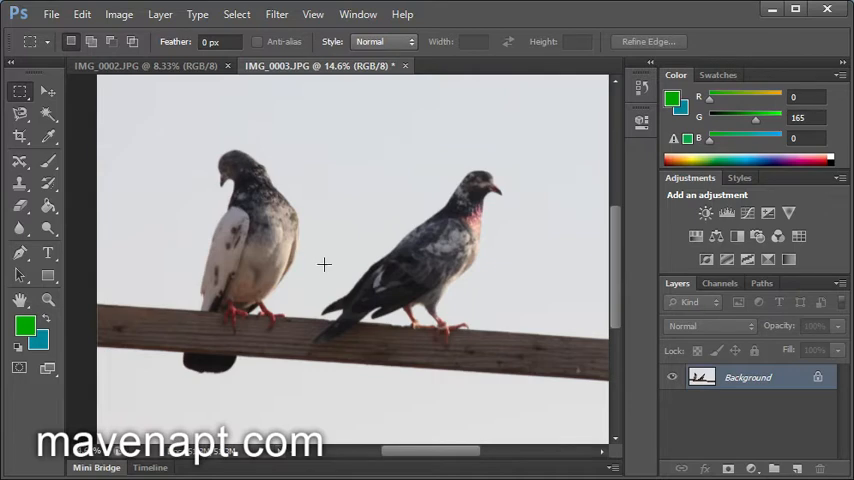
mouse_move(180, 164)
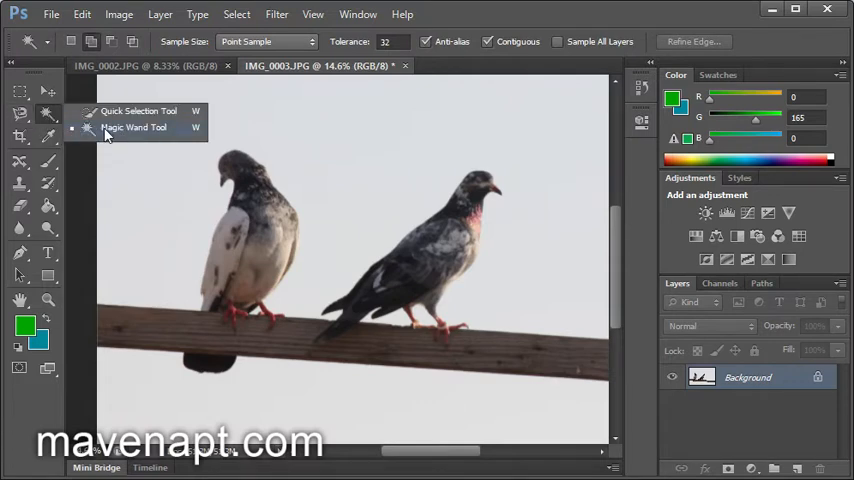
mouse_move(102, 136)
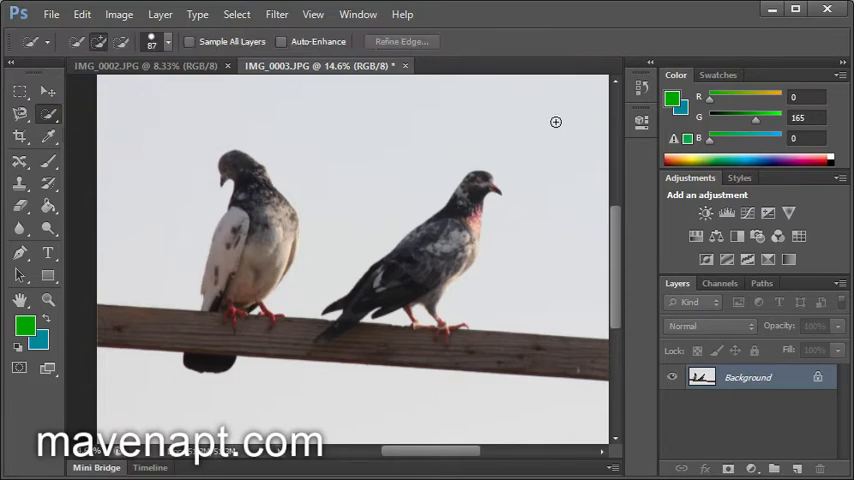
mouse_move(58, 128)
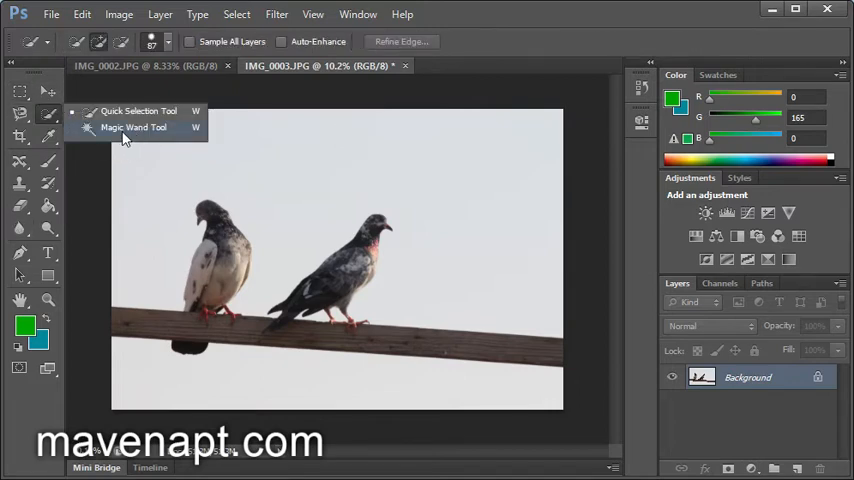
click(134, 128)
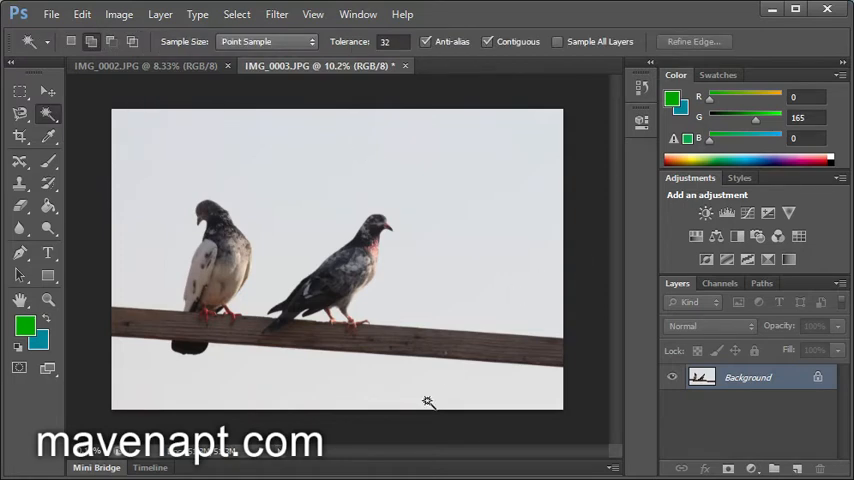
mouse_move(252, 404)
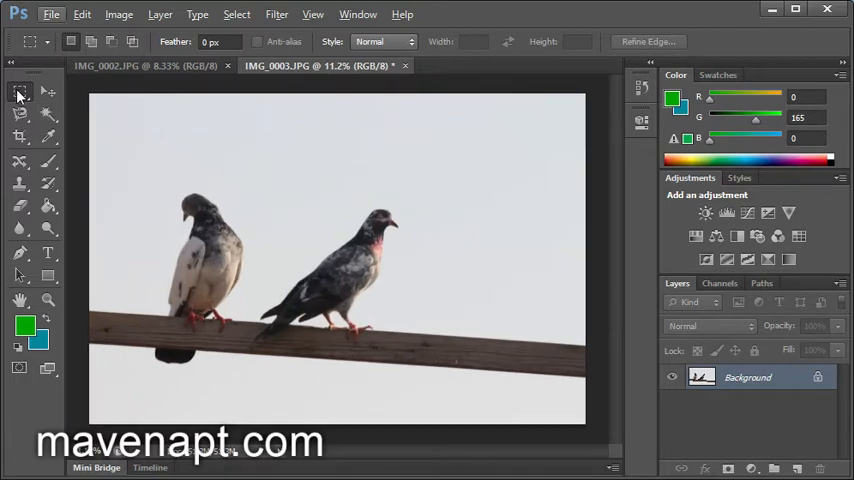
mouse_move(46, 112)
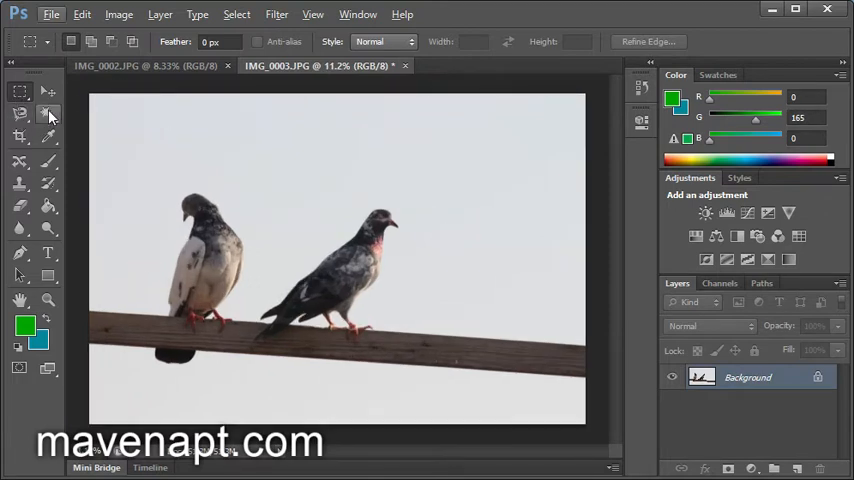
mouse_move(48, 110)
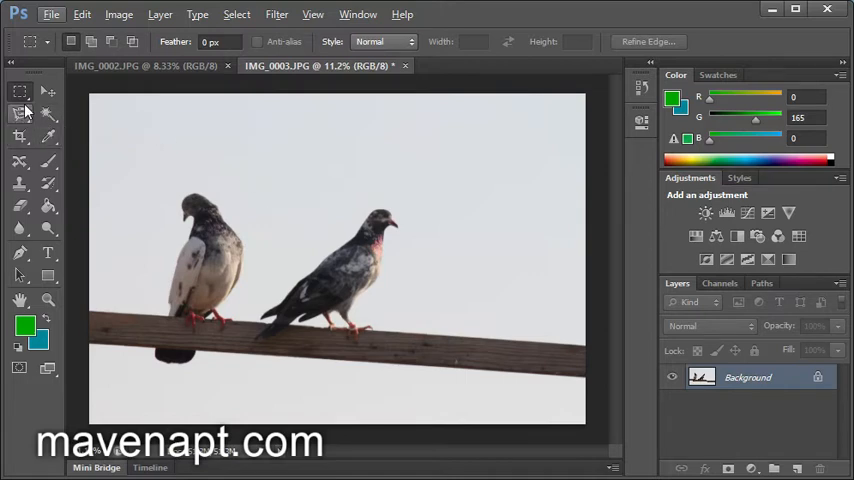
mouse_move(20, 108)
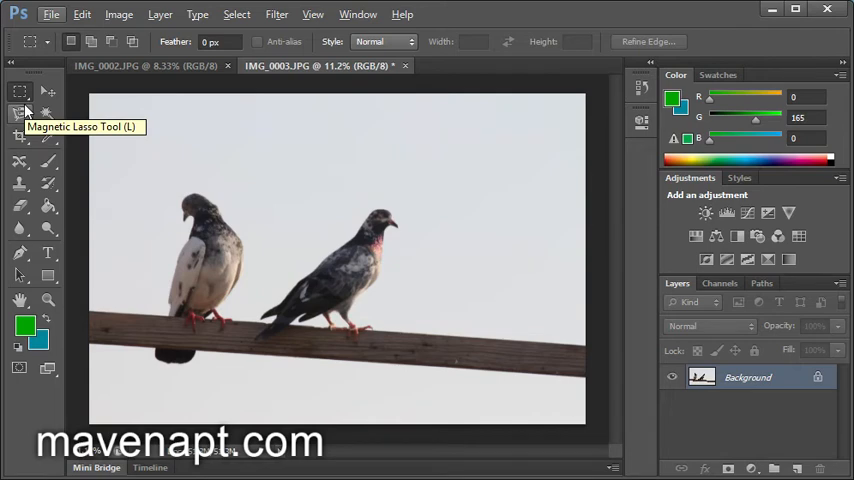
mouse_move(388, 260)
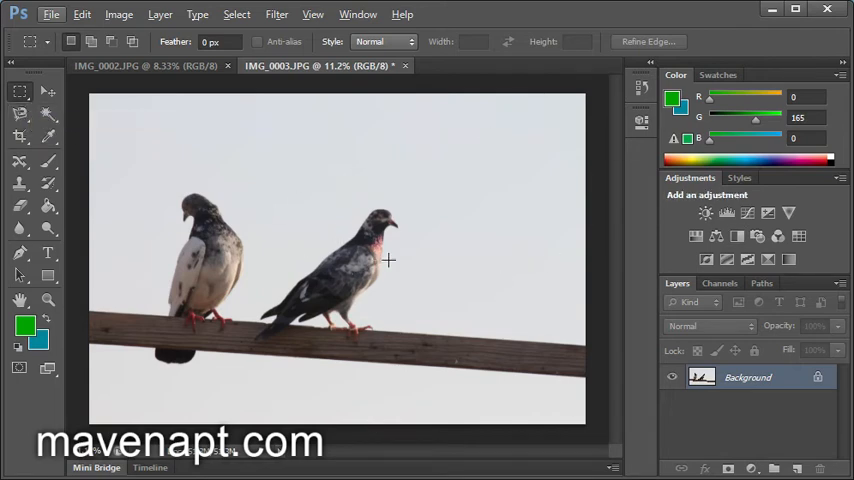
mouse_move(384, 298)
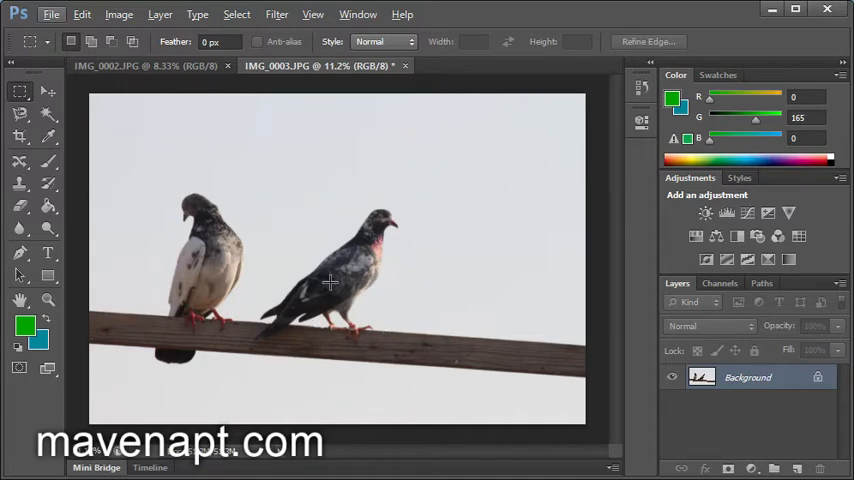
mouse_move(416, 306)
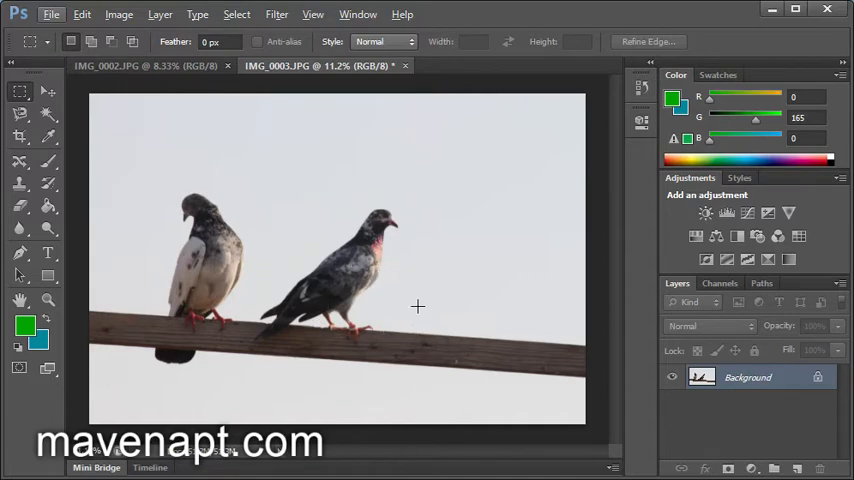
mouse_move(496, 246)
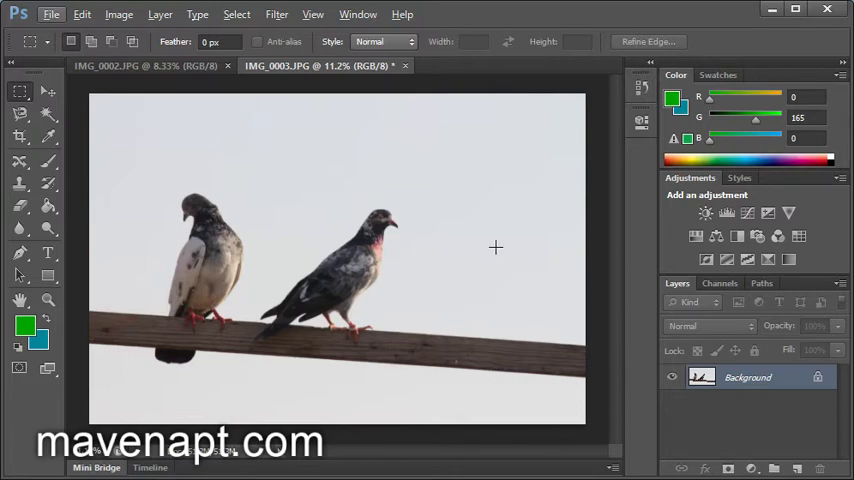
mouse_move(530, 268)
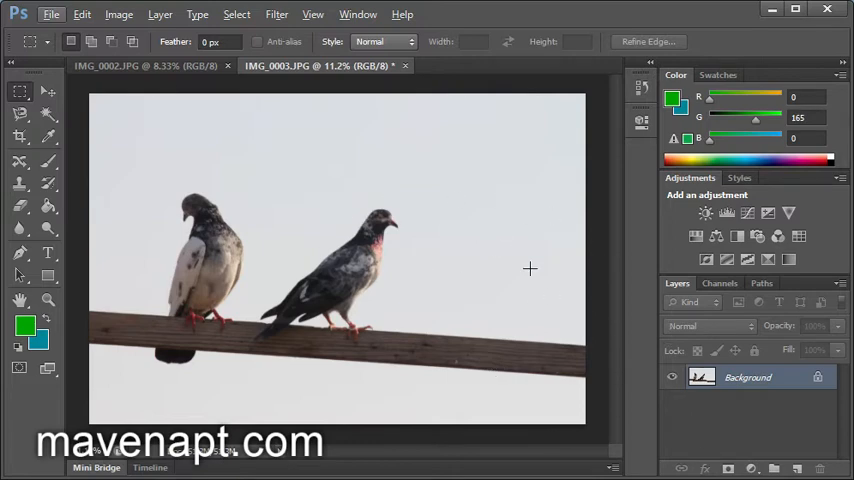
mouse_move(344, 258)
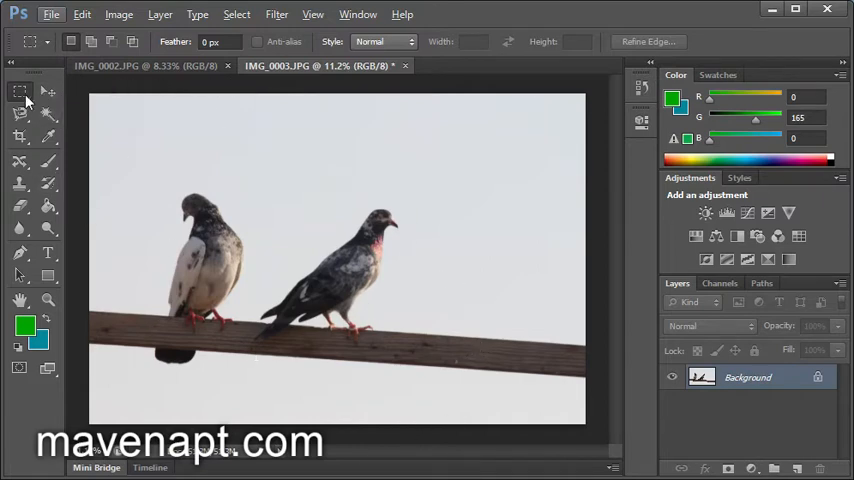
mouse_move(592, 368)
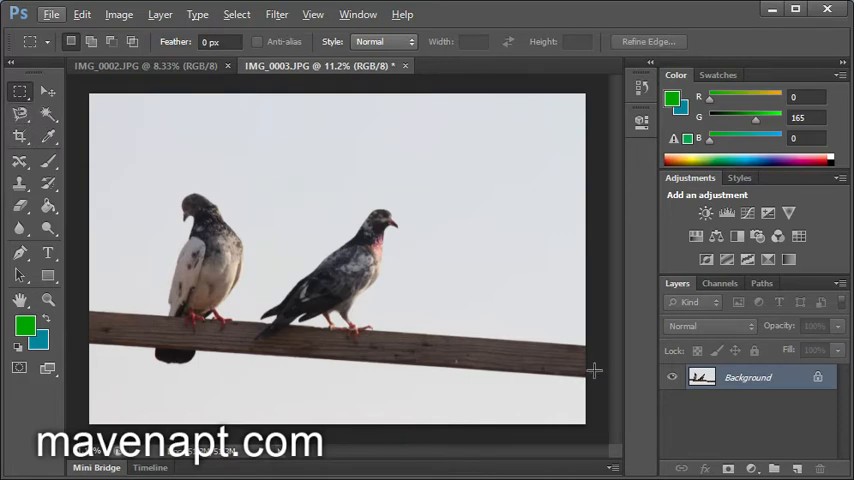
mouse_move(544, 354)
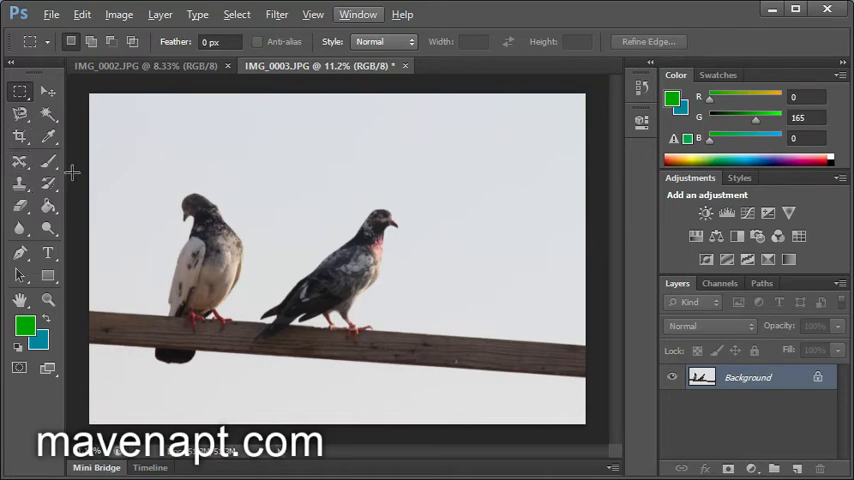
mouse_move(470, 360)
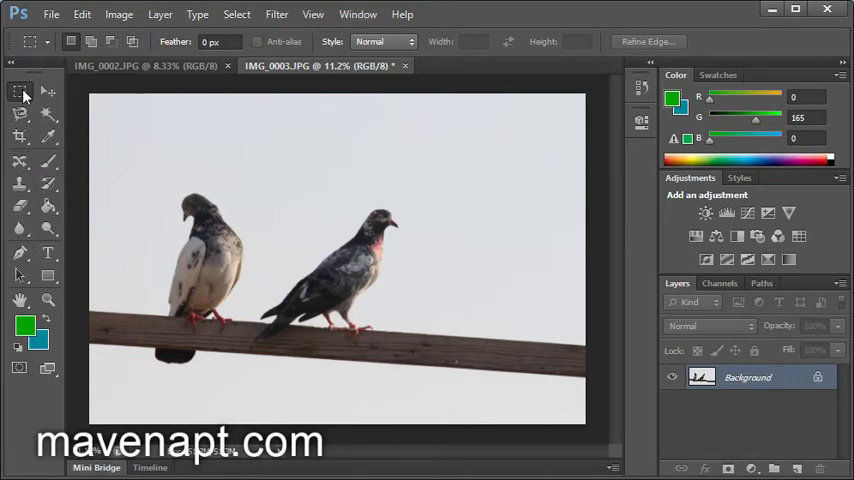
Use the Quick Selection tool to brush a small patch of sky behind the pigeon's head
click(14, 112)
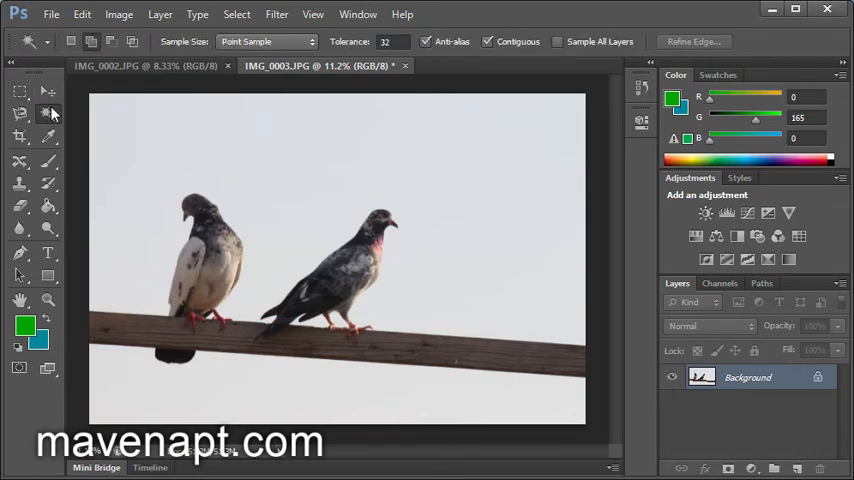
click(16, 112)
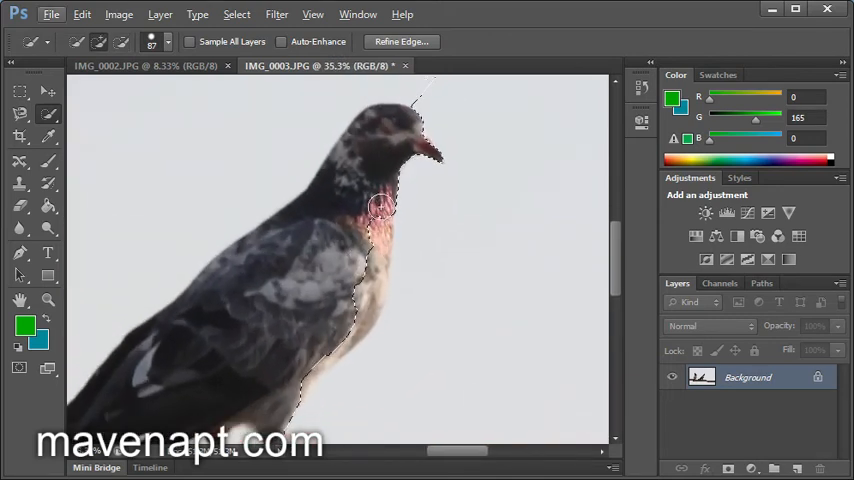
drag(380, 204, 300, 372)
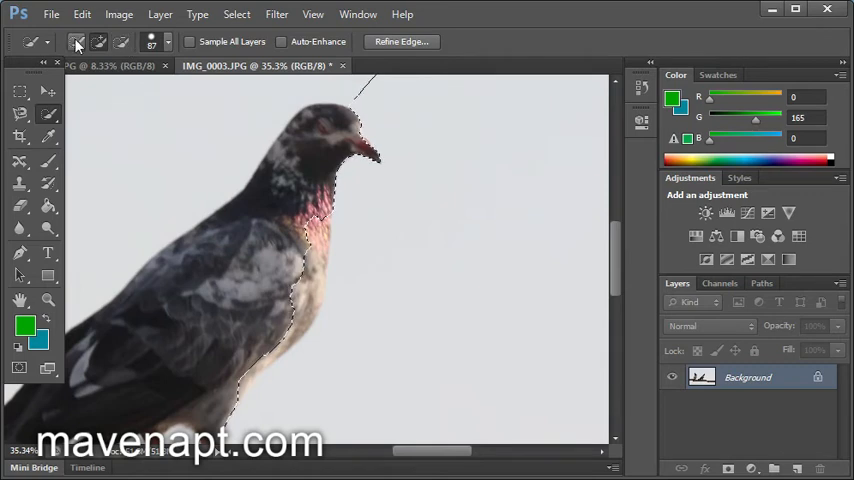
mouse_move(78, 42)
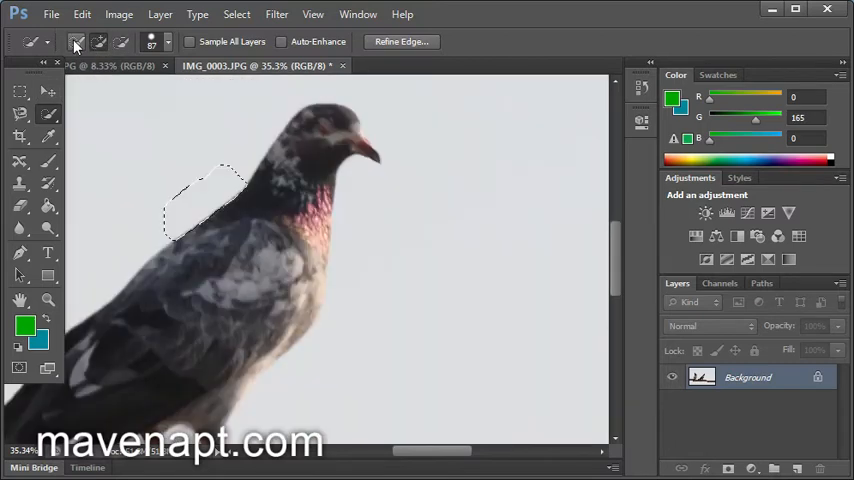
Draw rectangular marquees and intersect them, keeping only the overlap over the pigeon's back
click(20, 90)
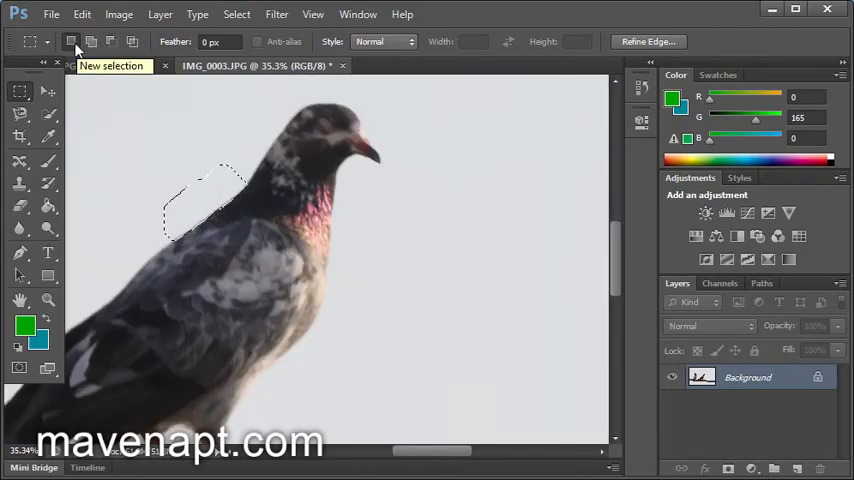
drag(404, 240, 512, 328)
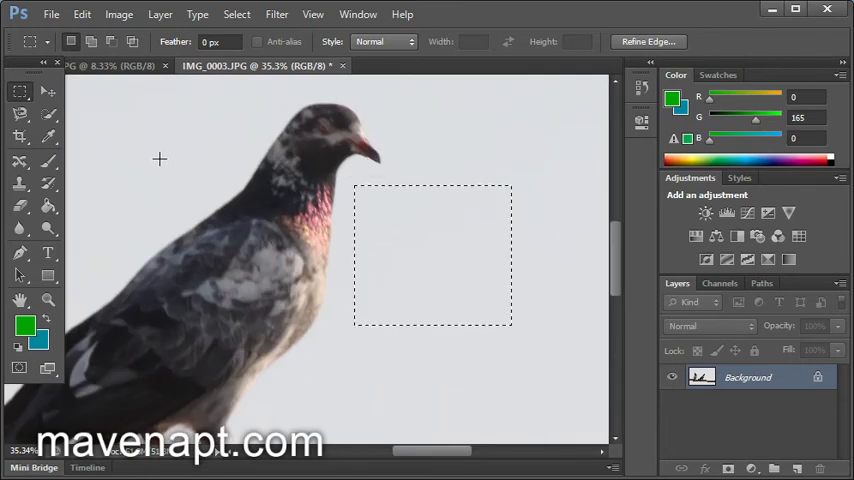
mouse_move(454, 270)
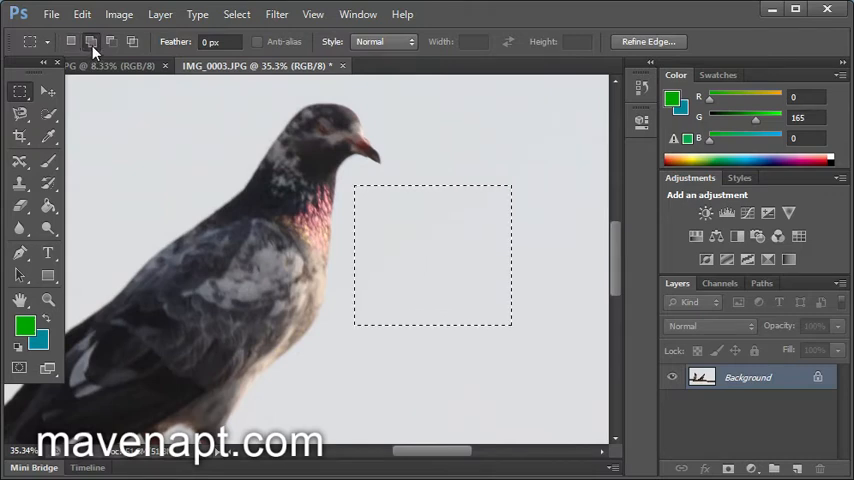
mouse_move(152, 180)
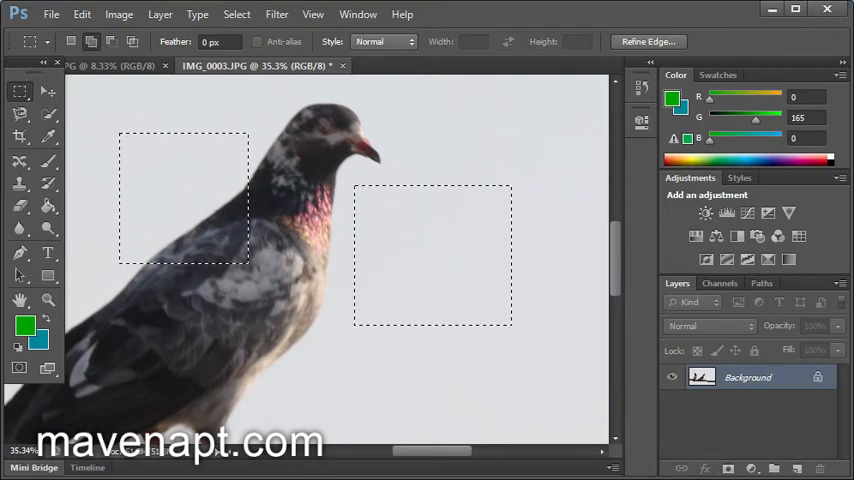
click(108, 42)
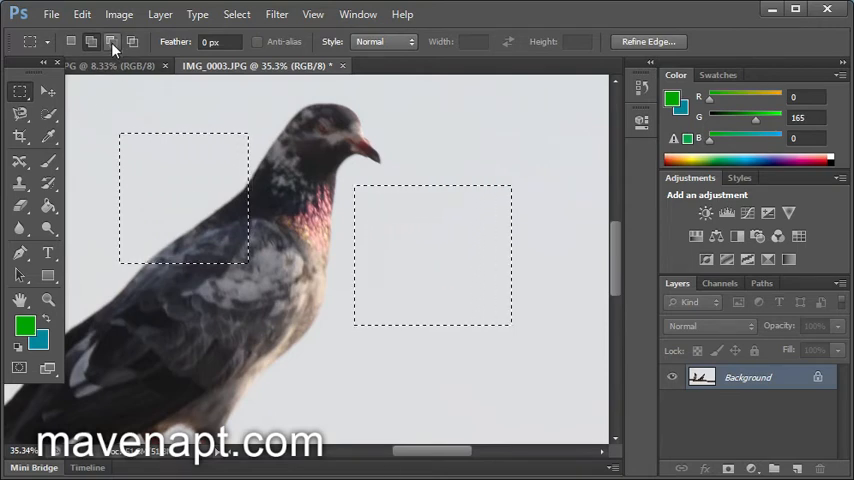
mouse_move(100, 44)
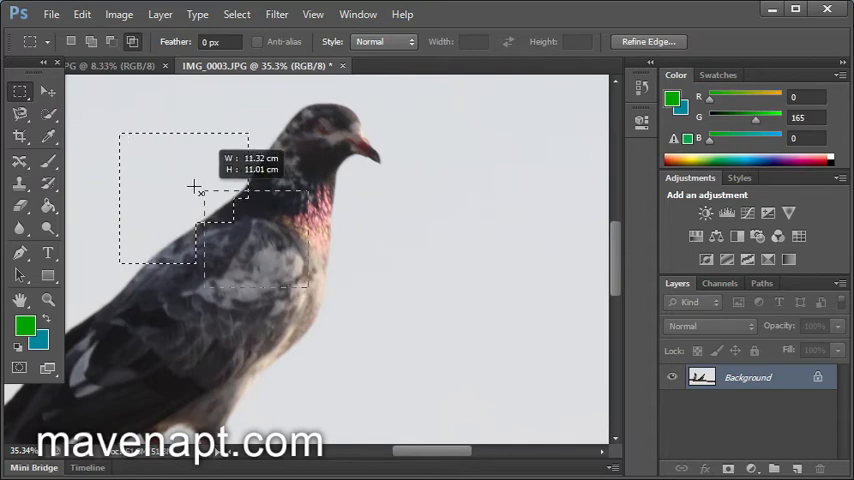
drag(194, 188, 180, 176)
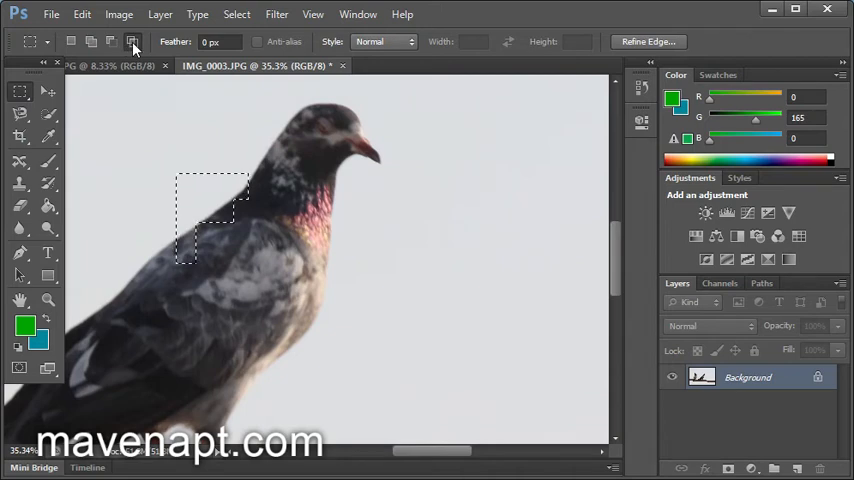
mouse_move(112, 44)
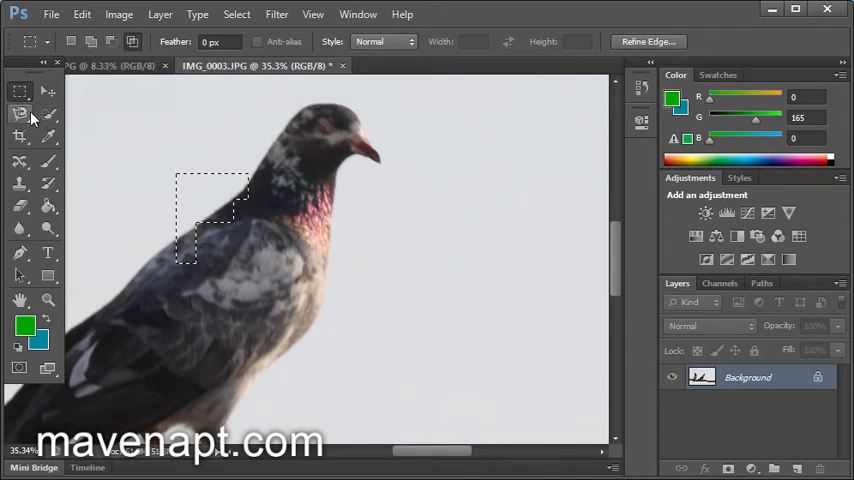
Switch between the Lasso, Magnetic Lasso and Rectangular Marquee selection tools
click(18, 112)
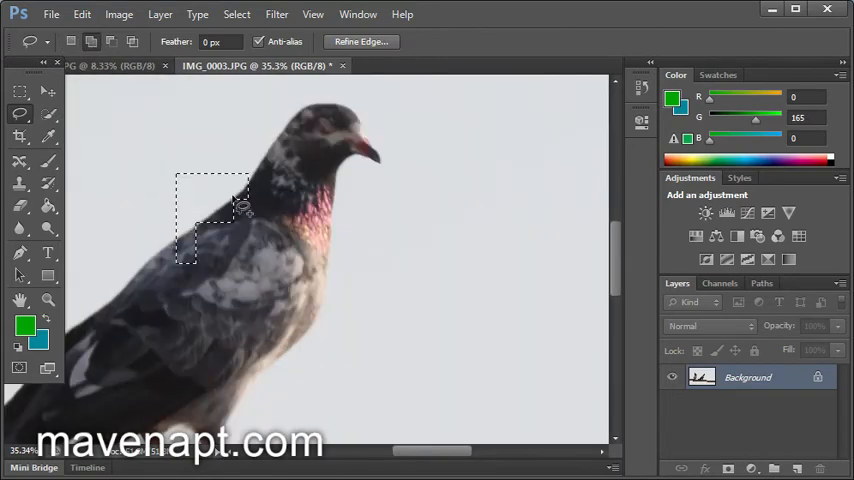
mouse_move(280, 328)
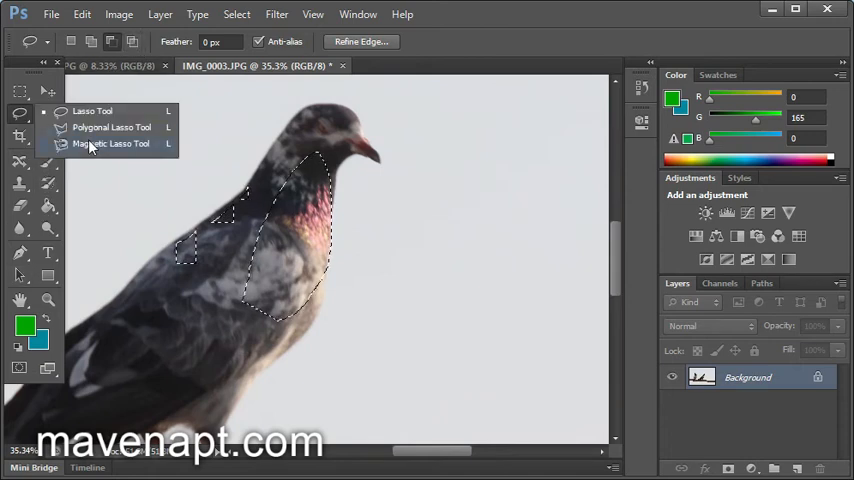
click(112, 144)
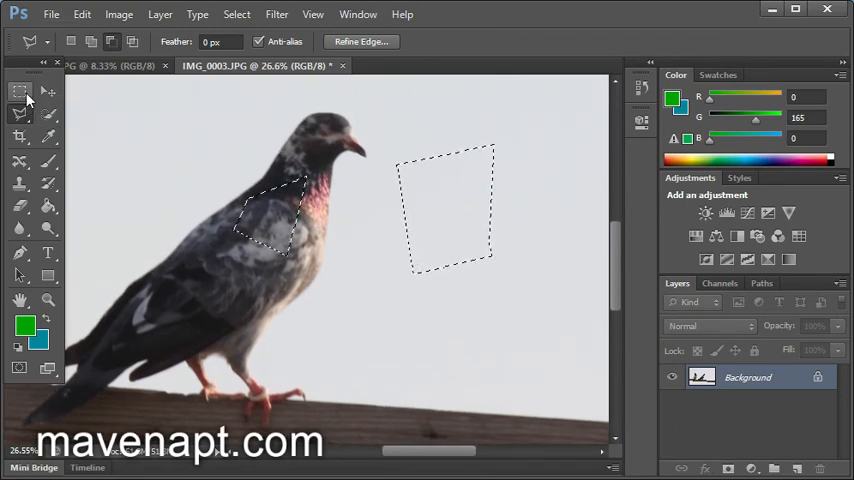
click(20, 90)
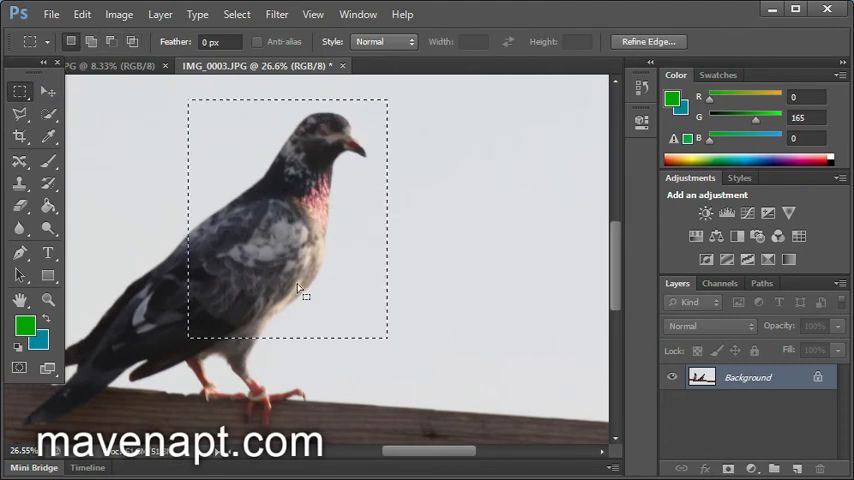
mouse_move(340, 244)
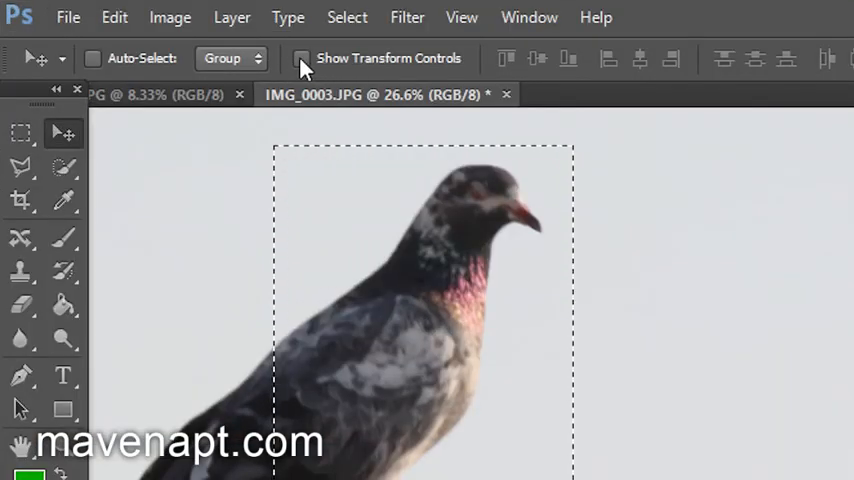
mouse_move(304, 66)
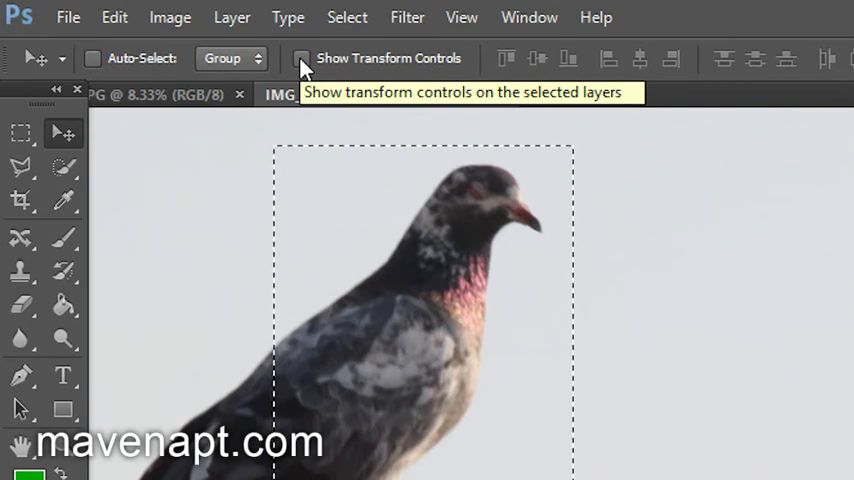
Enable Show Transform Controls and drag a handle to enlarge the selected pigeon region
click(300, 58)
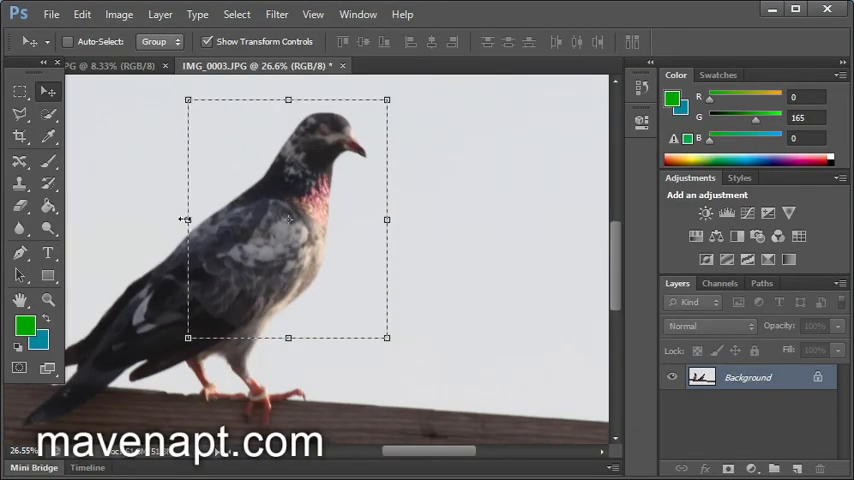
mouse_move(396, 344)
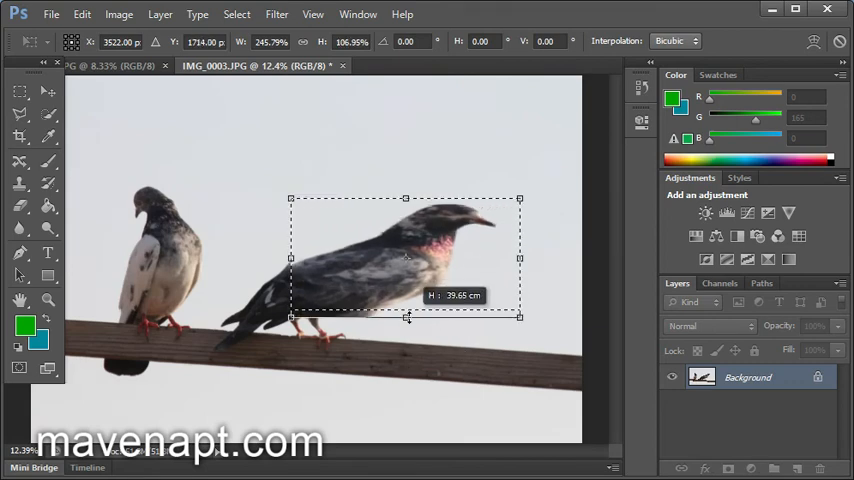
drag(408, 318, 408, 392)
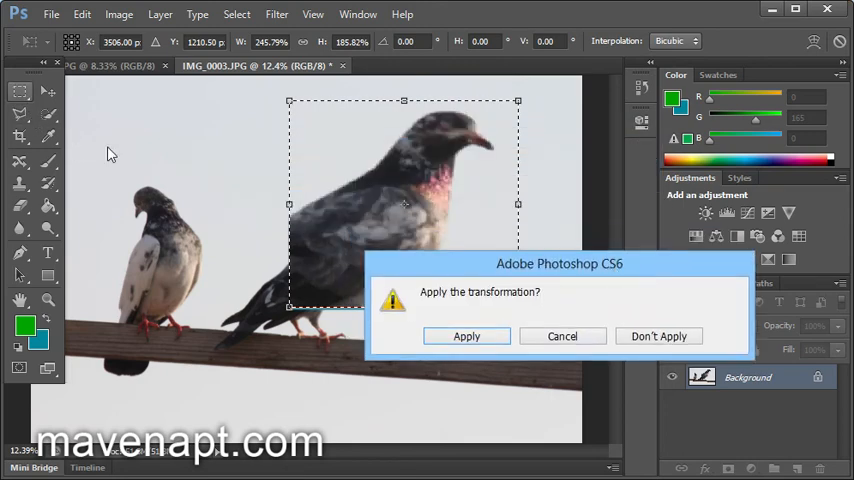
mouse_move(474, 308)
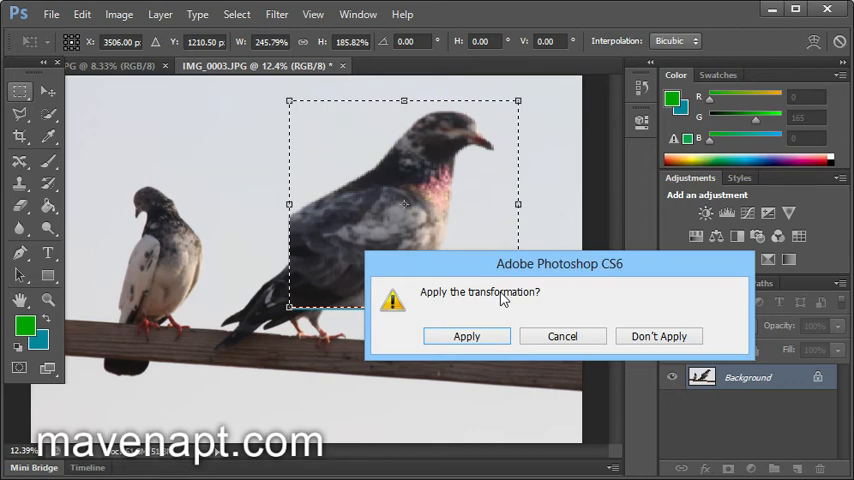
mouse_move(478, 356)
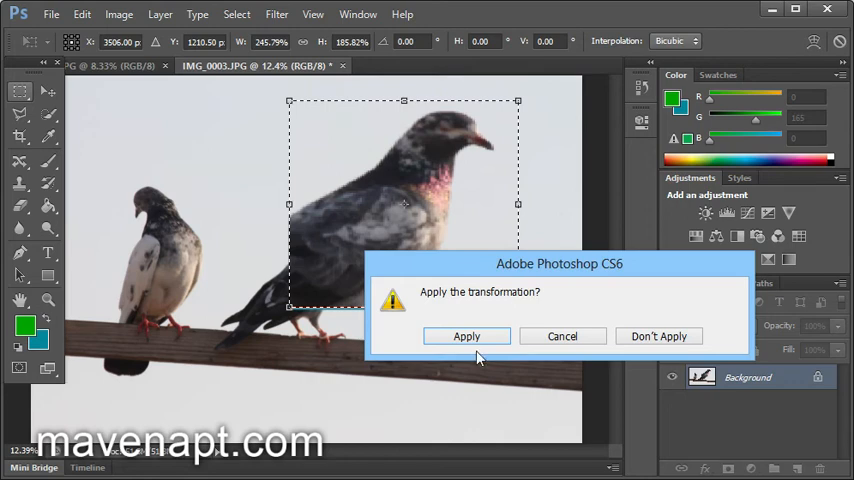
Apply the scaling transformation to fix the enlarged pigeon block in place
click(466, 336)
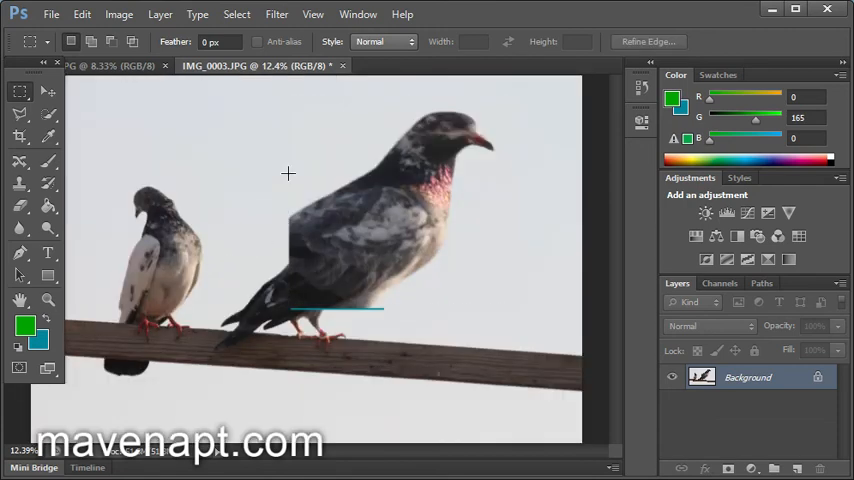
mouse_move(48, 92)
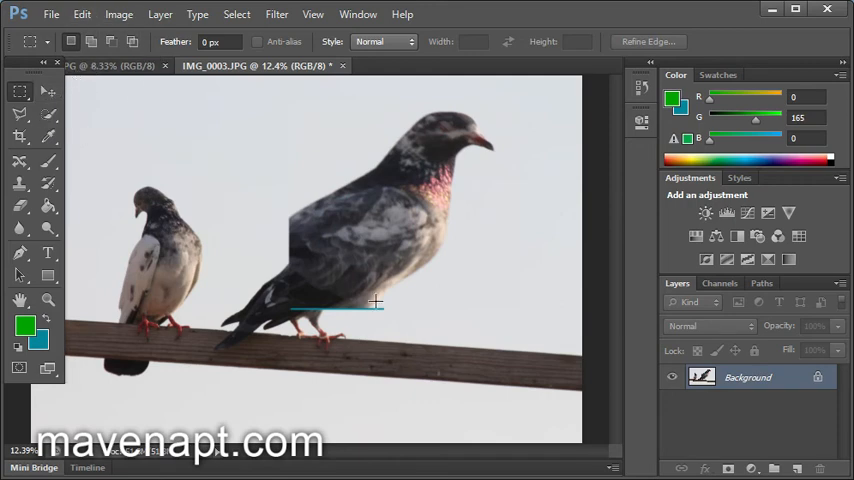
mouse_move(372, 214)
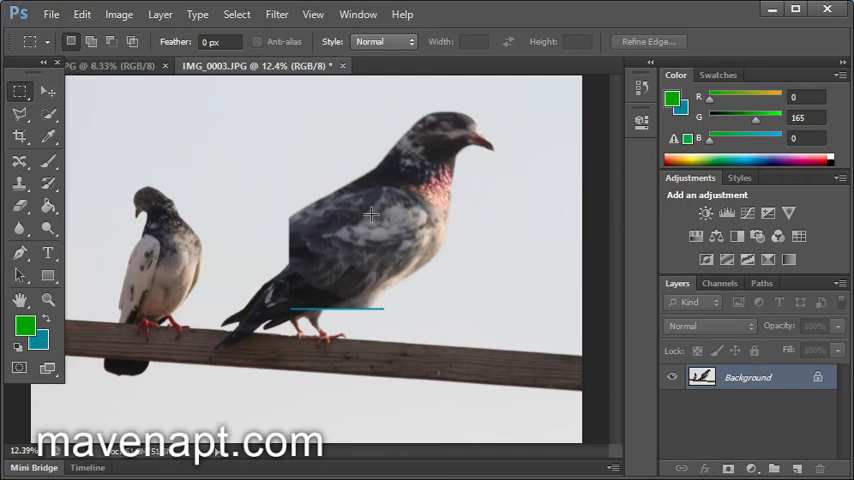
mouse_move(172, 252)
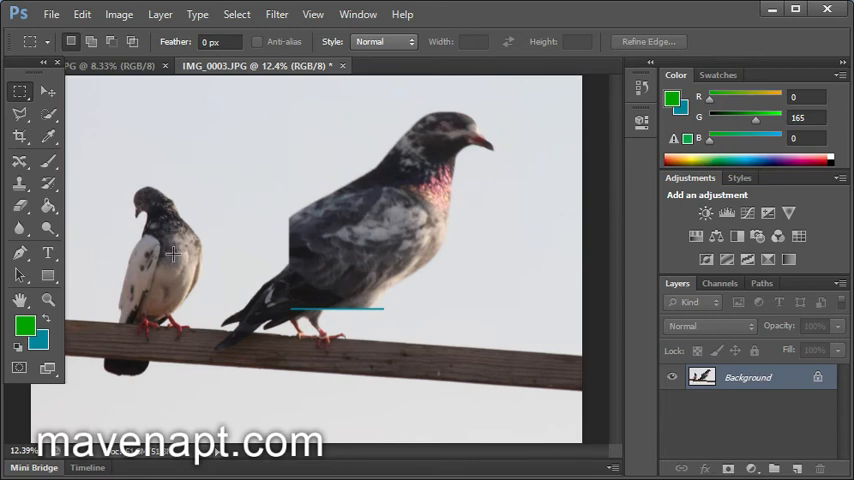
Marquee the small left pigeon and experiment with tilting it about 15-30 degrees, then straighten it
drag(118, 188, 204, 358)
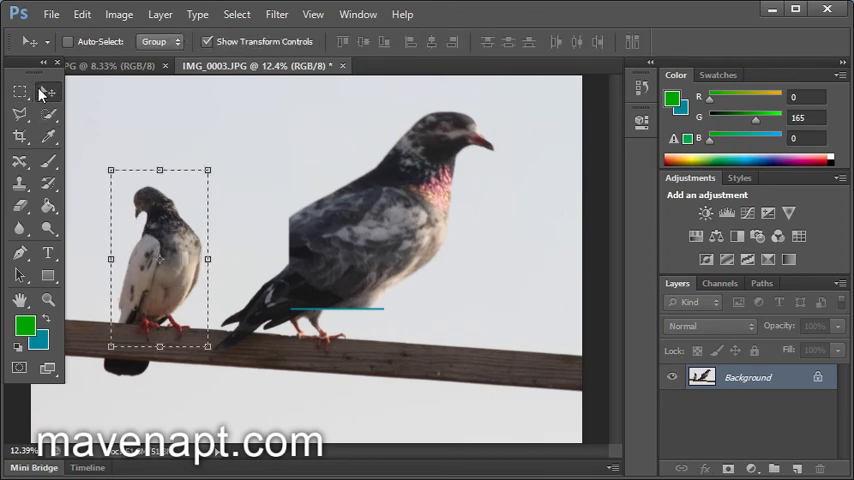
mouse_move(218, 152)
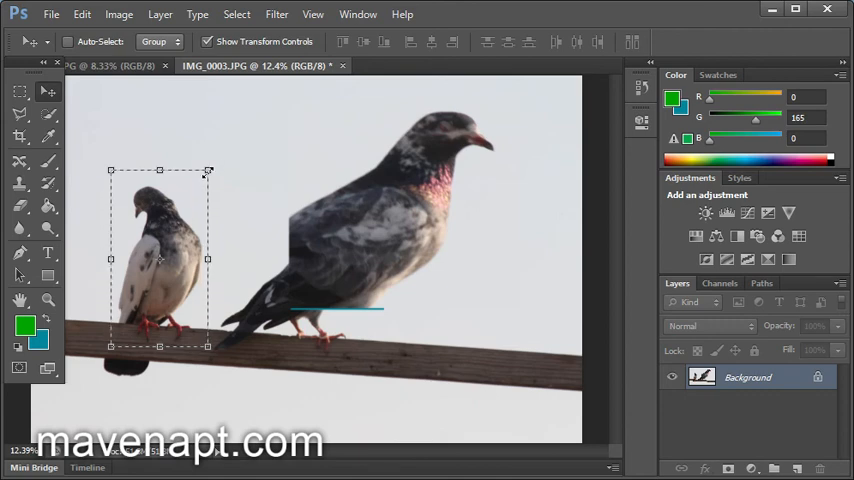
drag(208, 172, 320, 140)
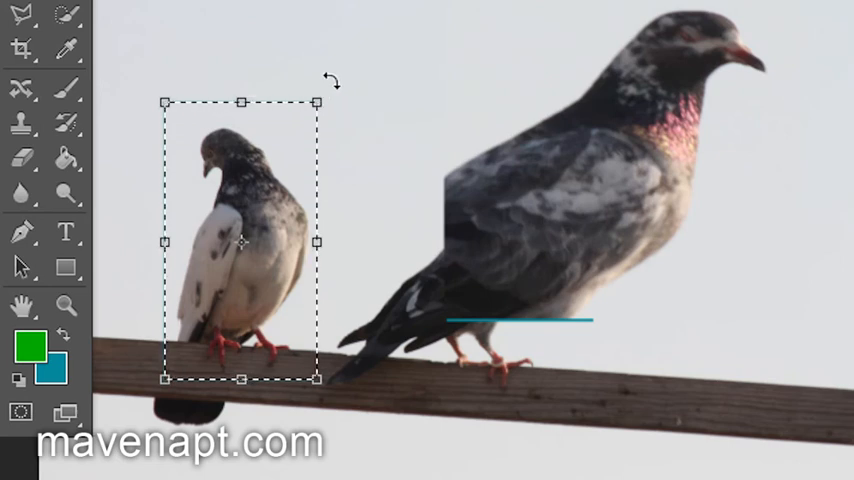
drag(336, 82, 348, 90)
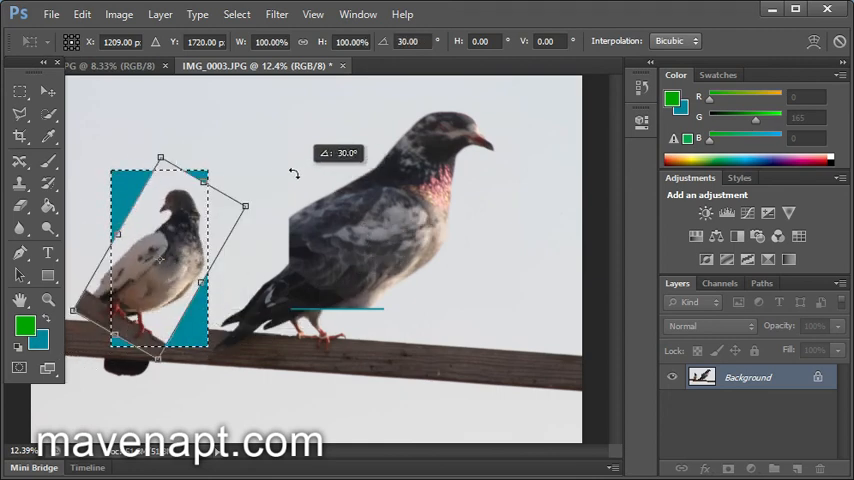
drag(296, 172, 252, 202)
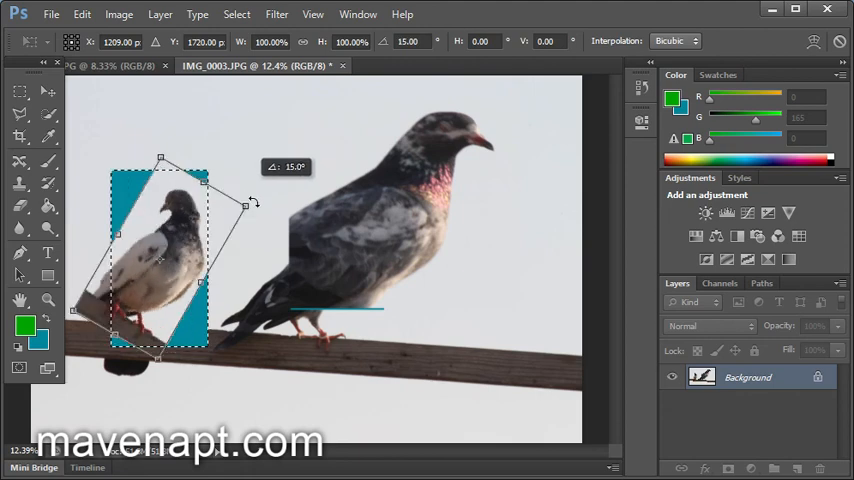
drag(250, 204, 264, 210)
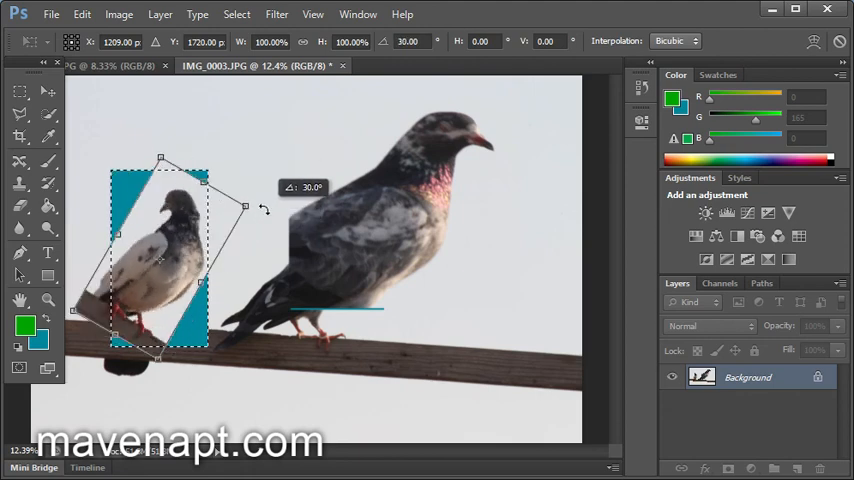
drag(264, 208, 256, 176)
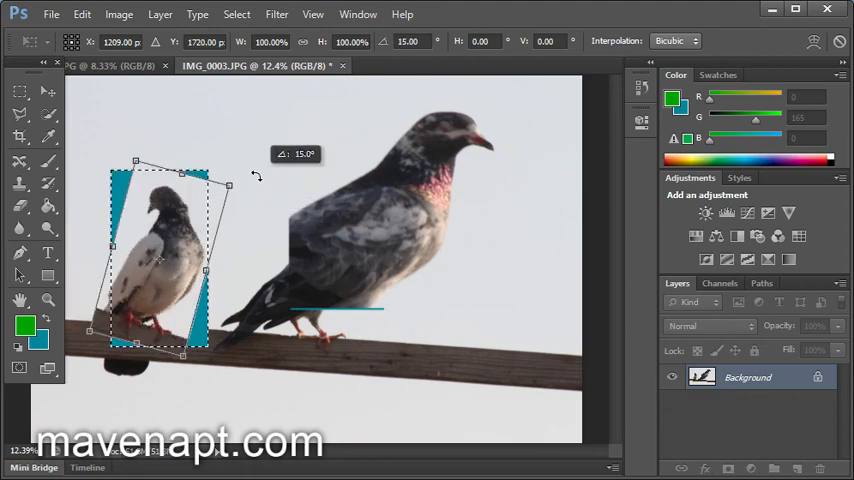
drag(232, 184, 260, 196)
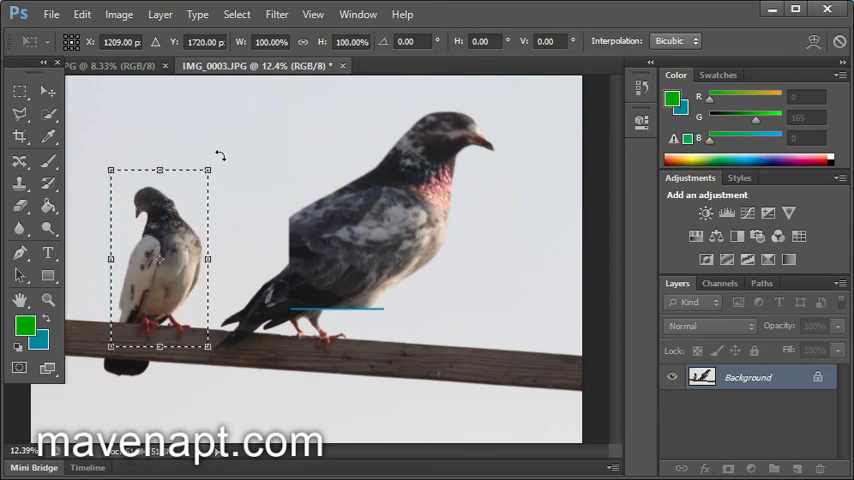
Rotate the left pigeon section 180° upside down and apply the transformation
drag(220, 156, 240, 210)
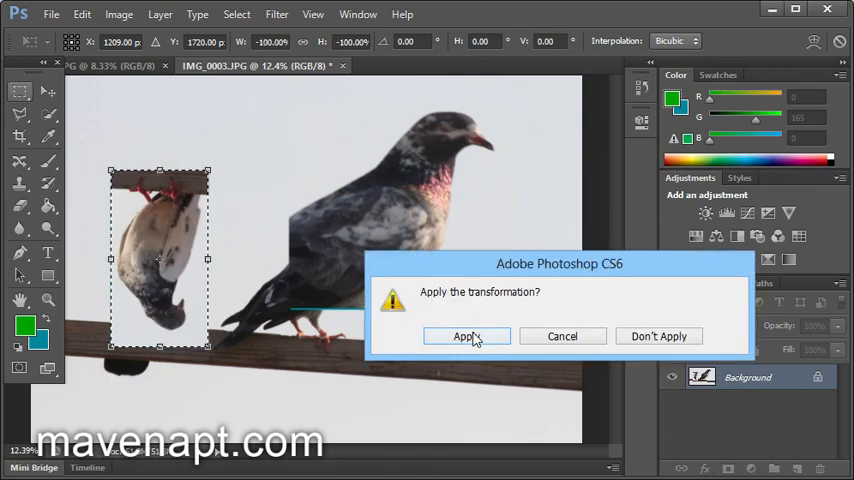
click(462, 336)
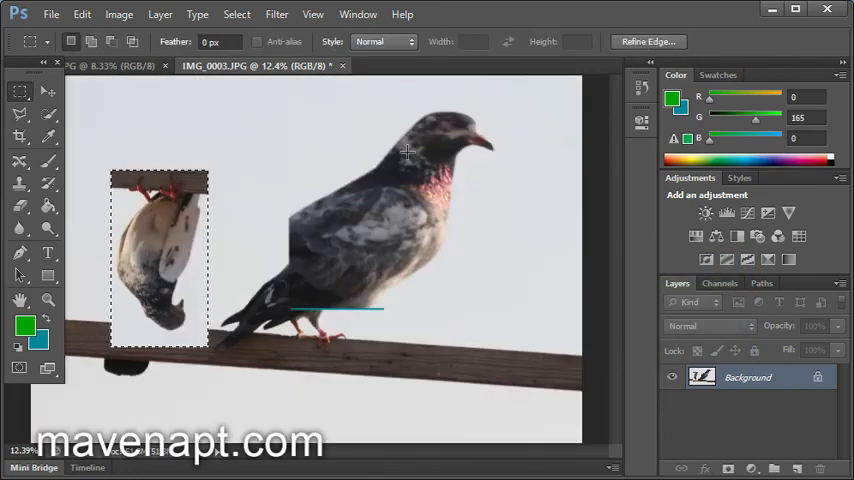